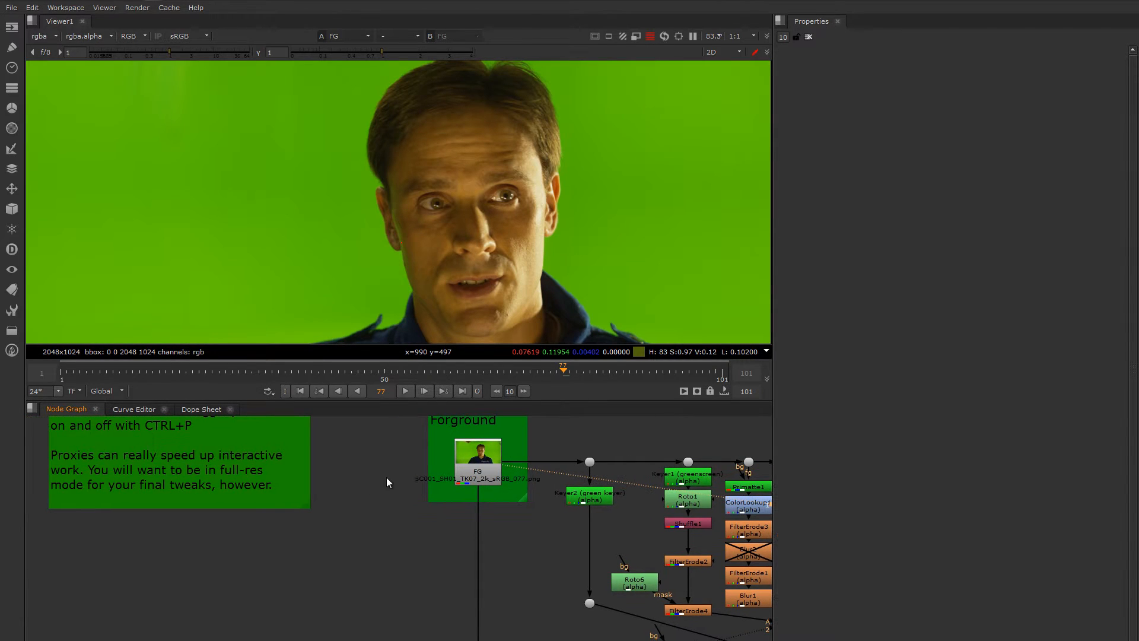
mouse_move(405, 478)
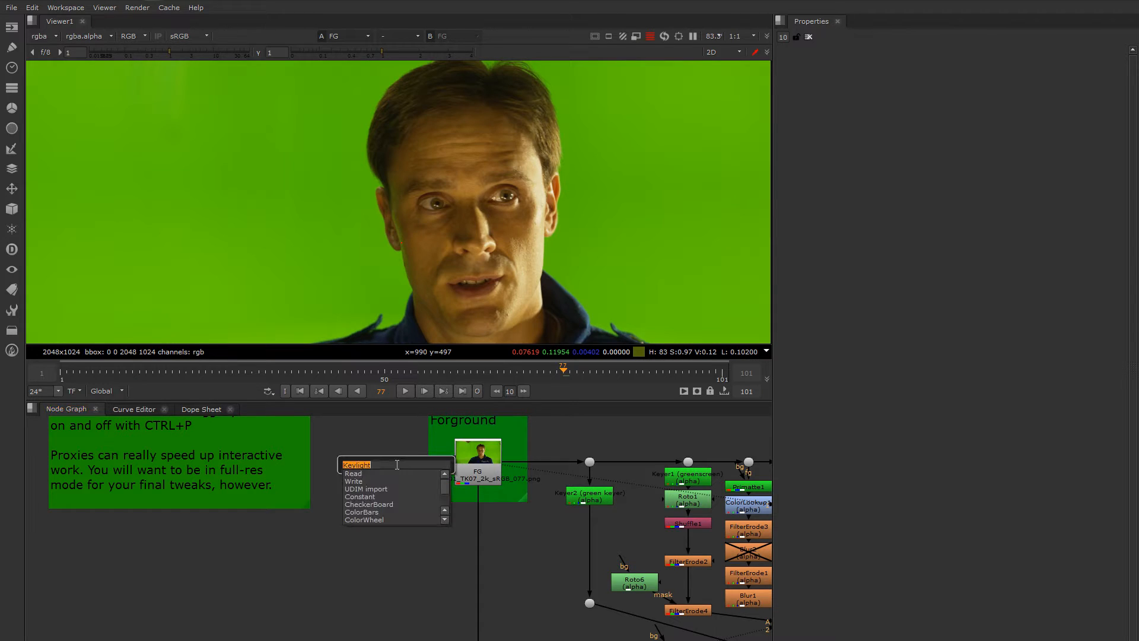
- Insert a Keylight keyer on the foreground green-screen Read and view it
click(356, 465)
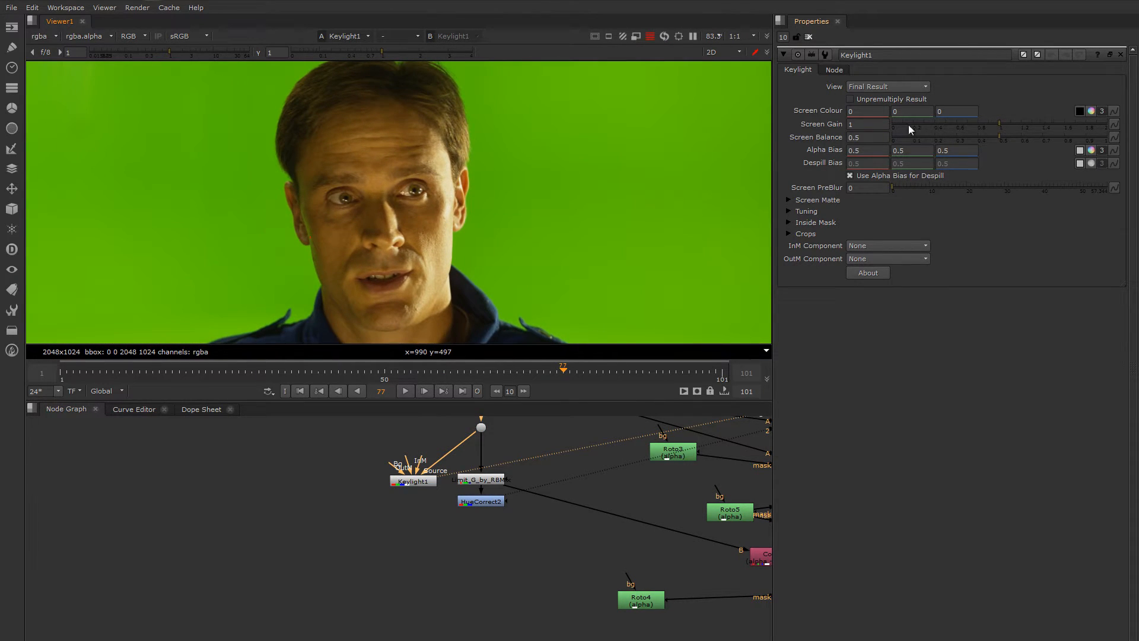
- Set Keylight's screen colour to pure green (0,1,0) and view the expression and HueCorrect despills
click(911, 111)
text(1)
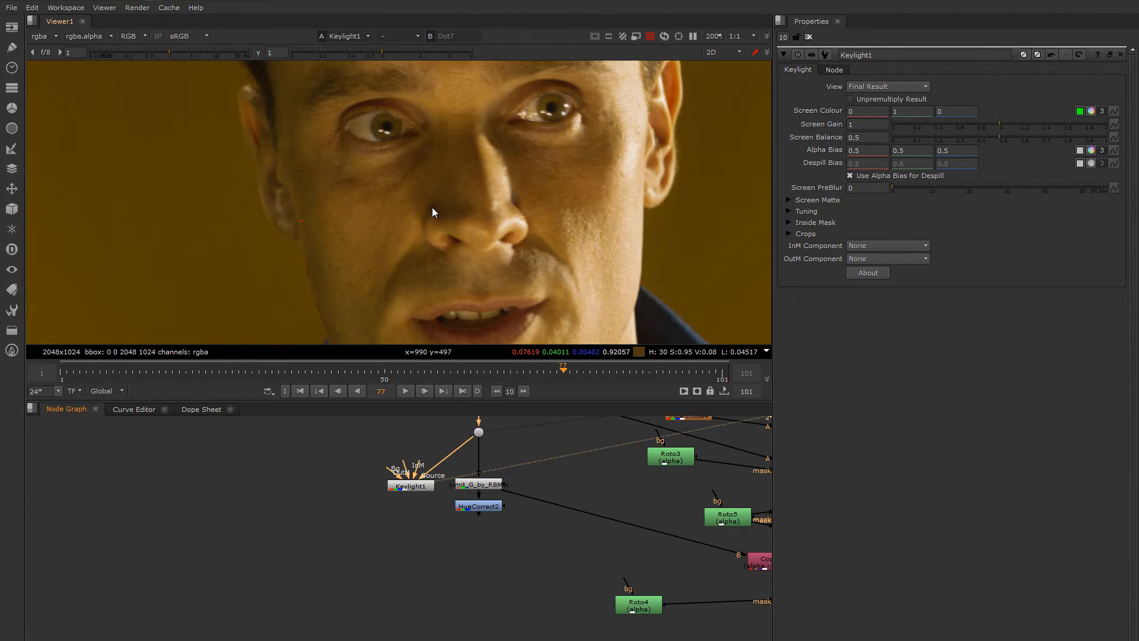
click(477, 485)
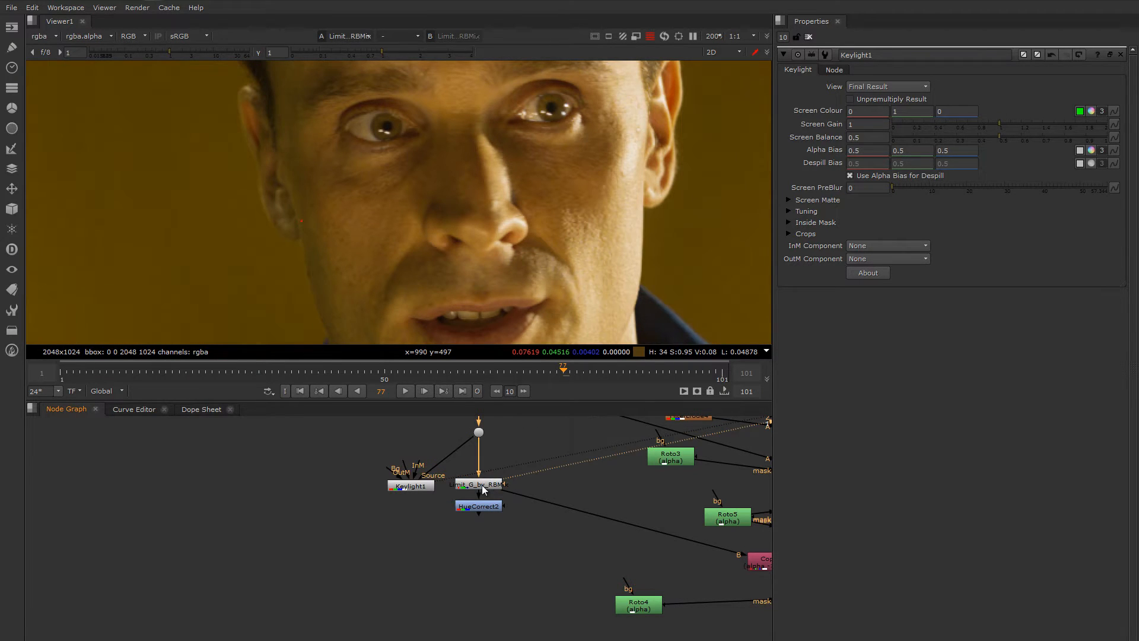
click(478, 505)
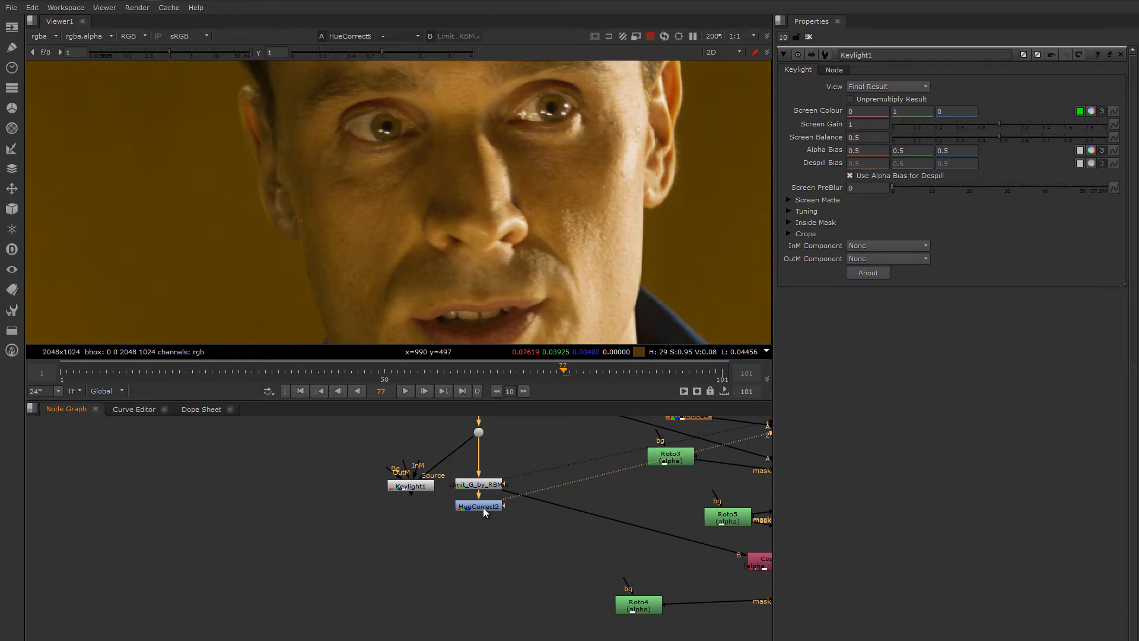
click(410, 485)
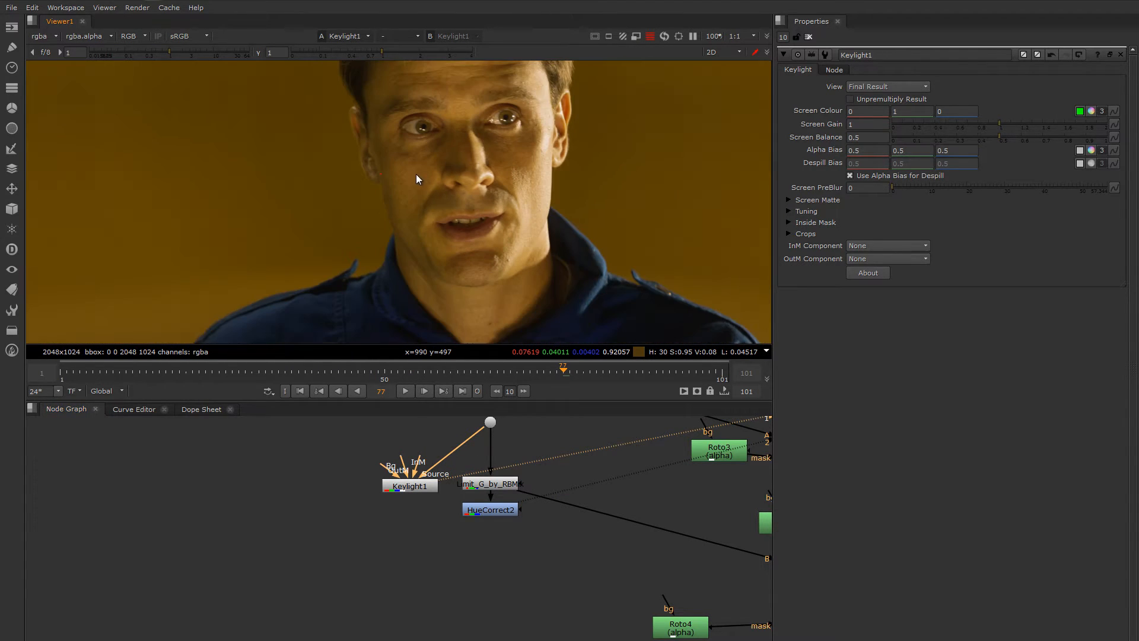
- Flip the Viewer between the Keylight and HueCorrect despill results to compare them
click(489, 509)
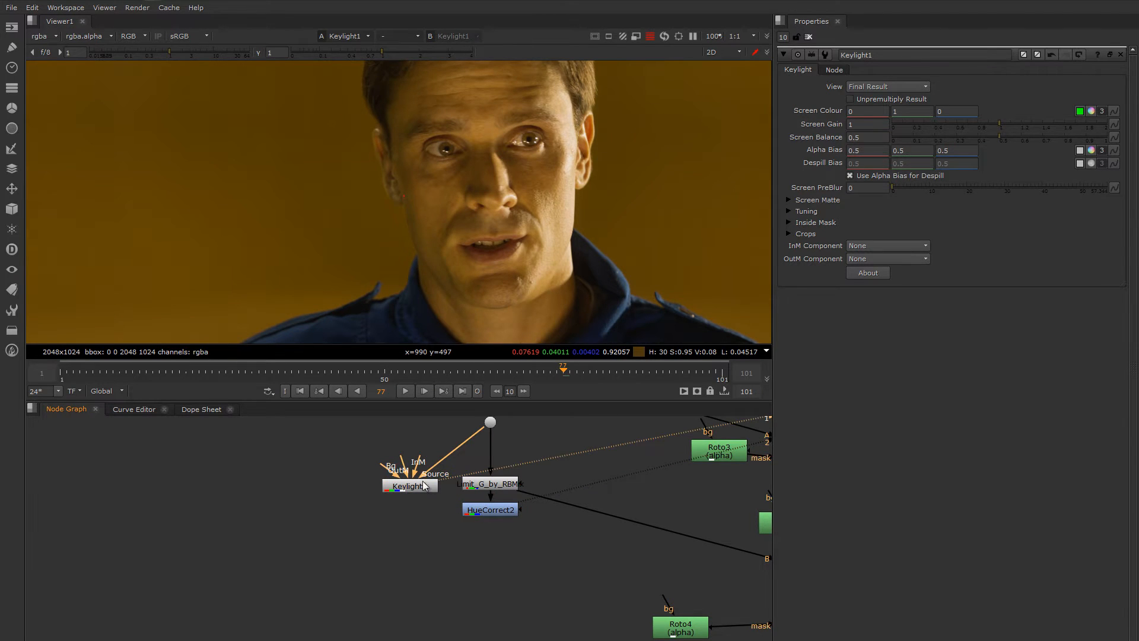
click(489, 509)
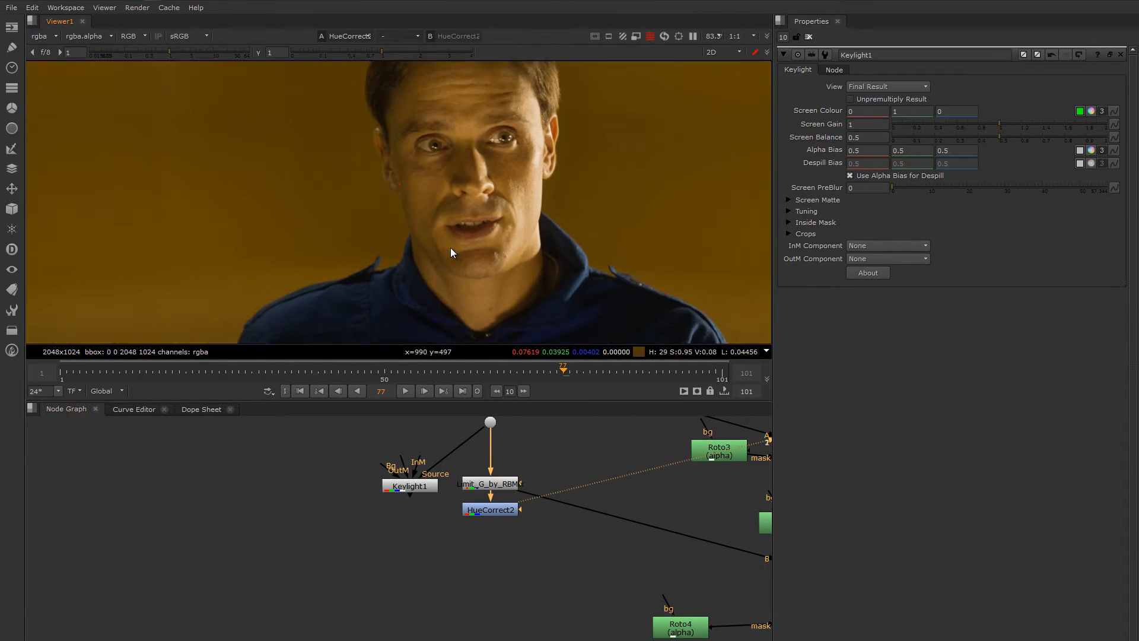
click(409, 483)
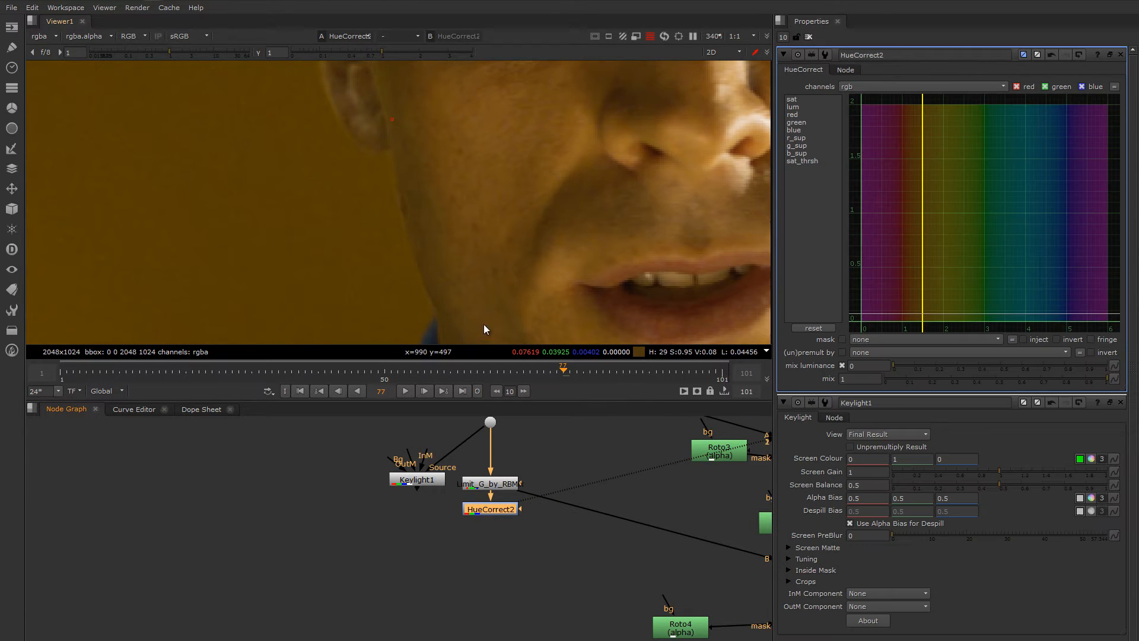
- Pull the g_sup curve down to about 0.8 near hue 1.6, toward the yellows
click(797, 145)
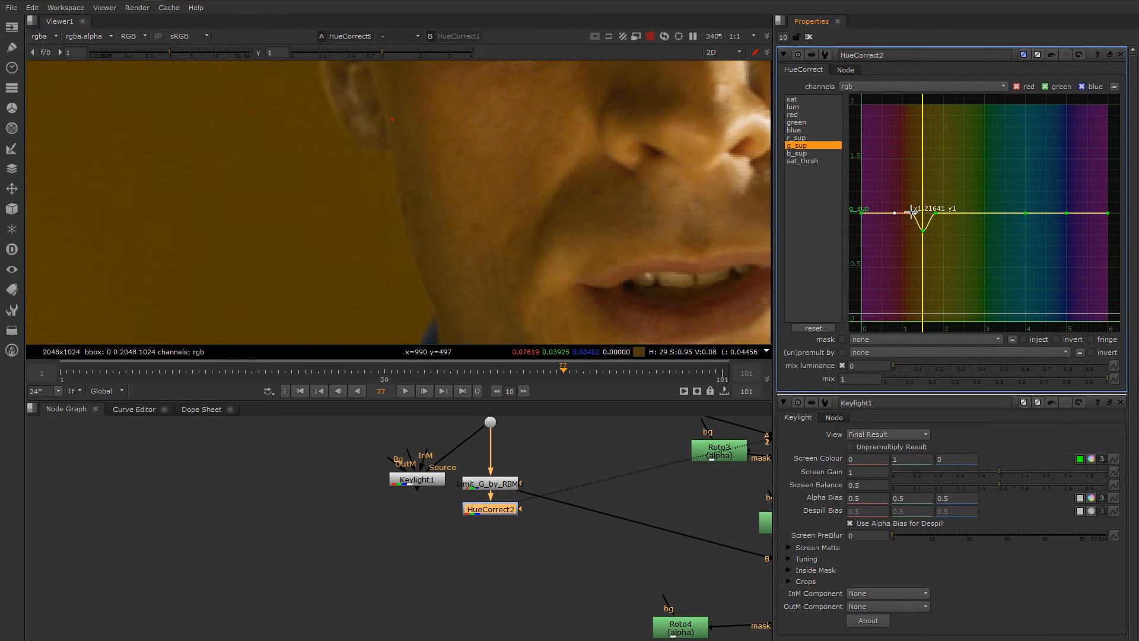
drag(911, 211, 924, 221)
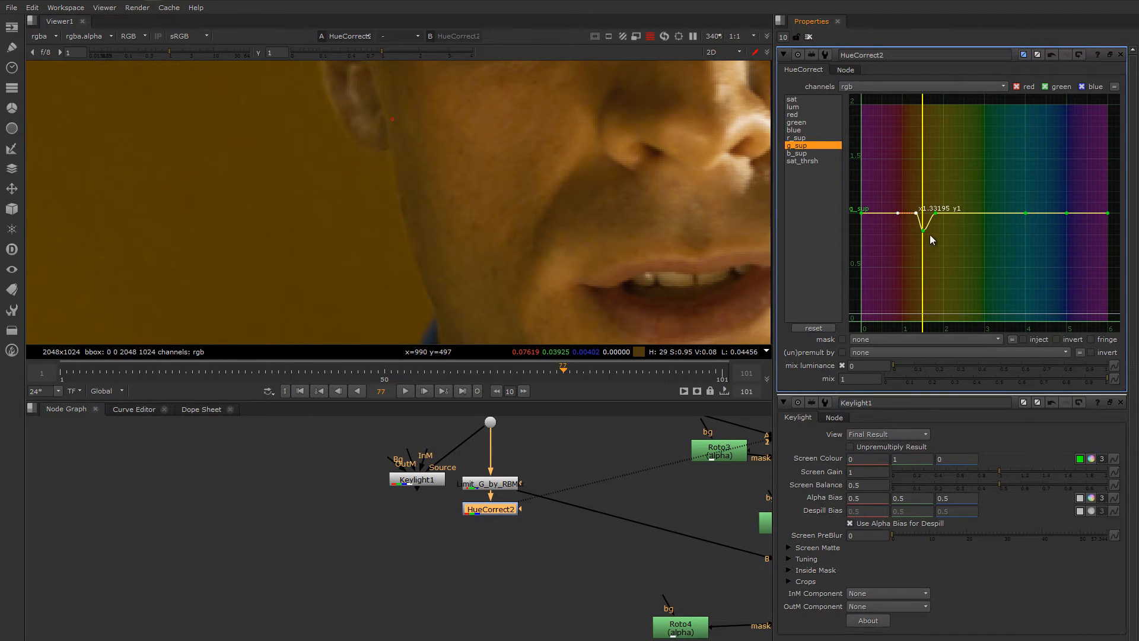
drag(936, 237, 926, 230)
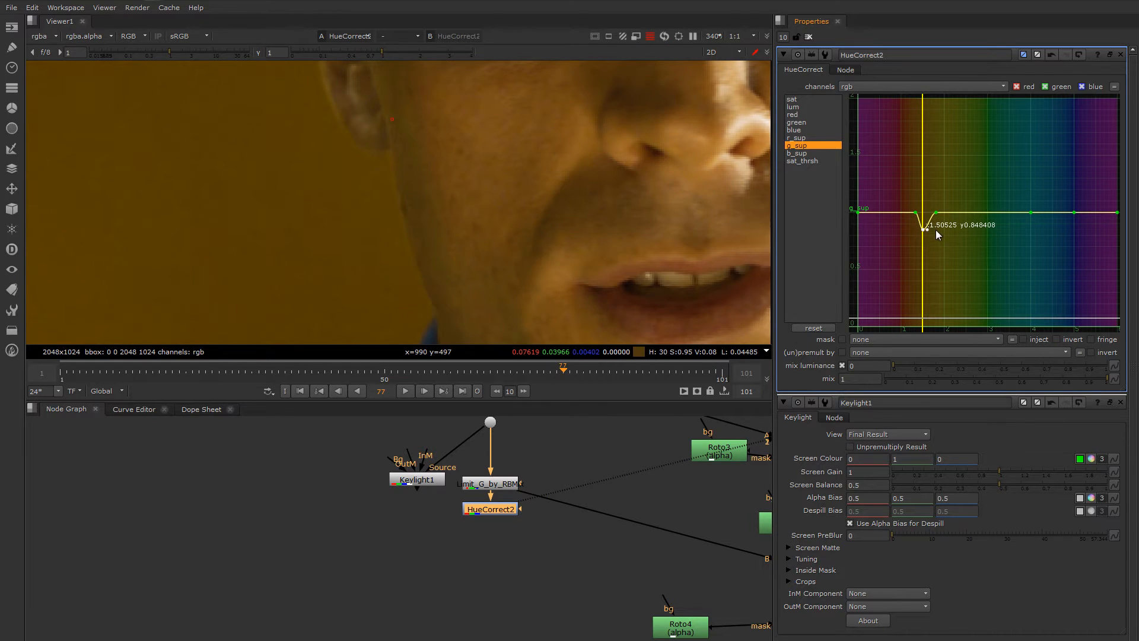
drag(924, 219, 926, 219)
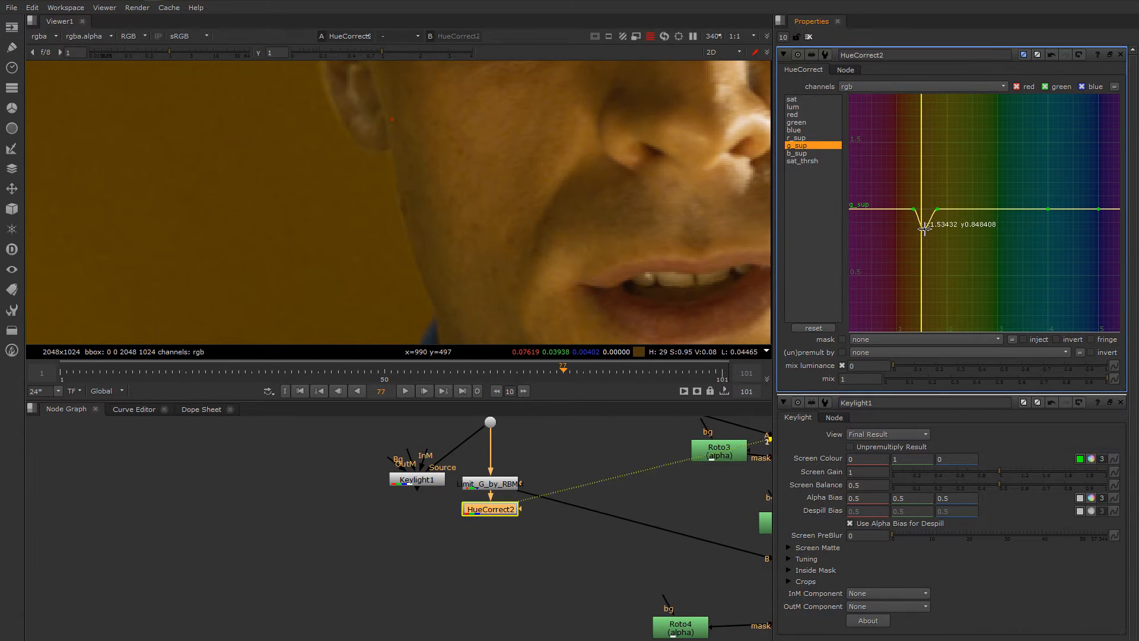
drag(921, 225, 922, 225)
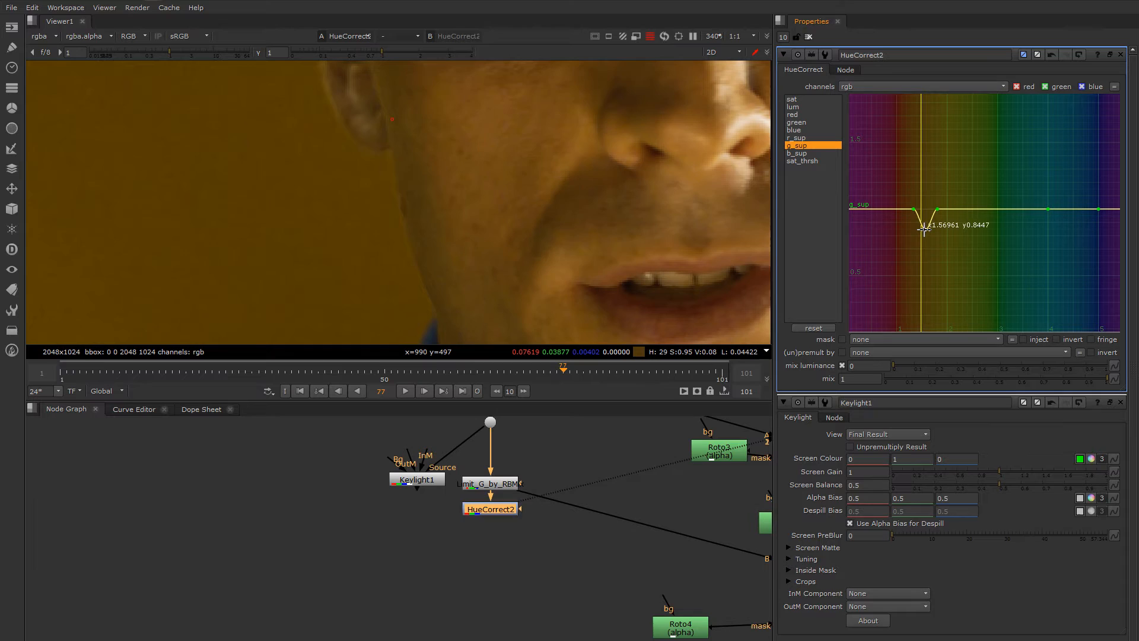
drag(925, 212, 924, 214)
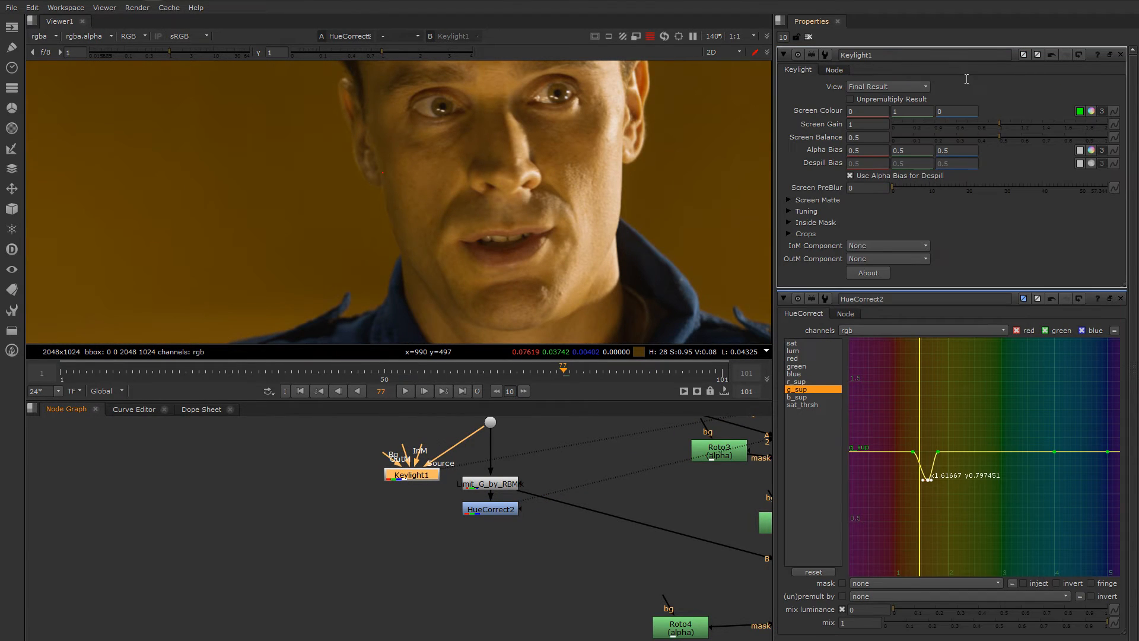
- Try negative red and blue screen-colour values in Keylight (-0.2, -0.4, -0.9)
click(912, 111)
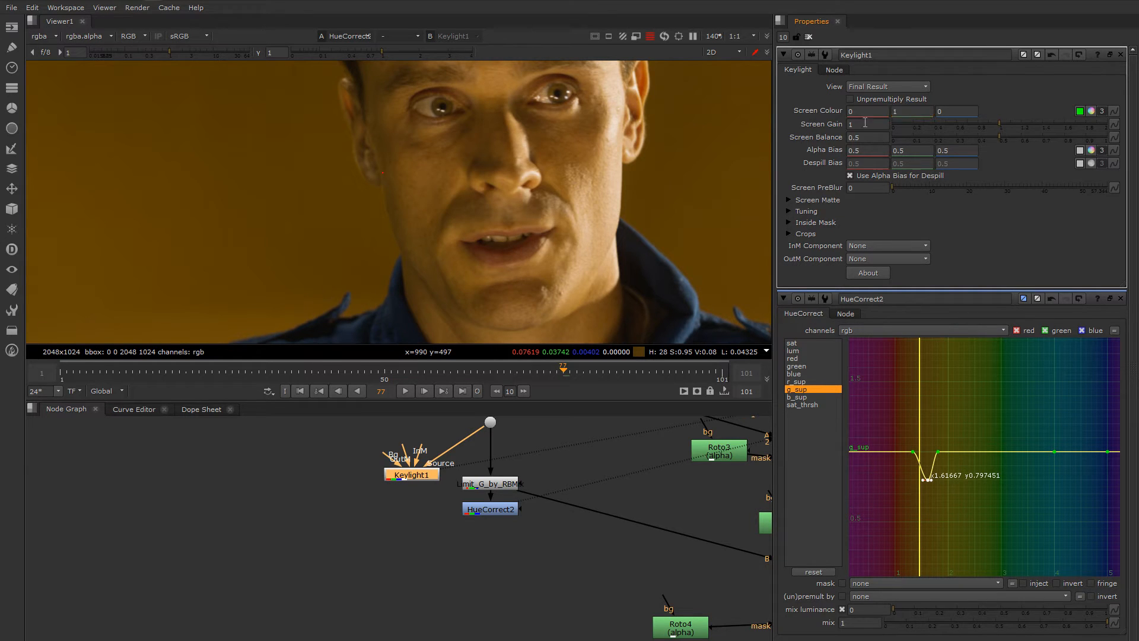
mouse_move(737, 260)
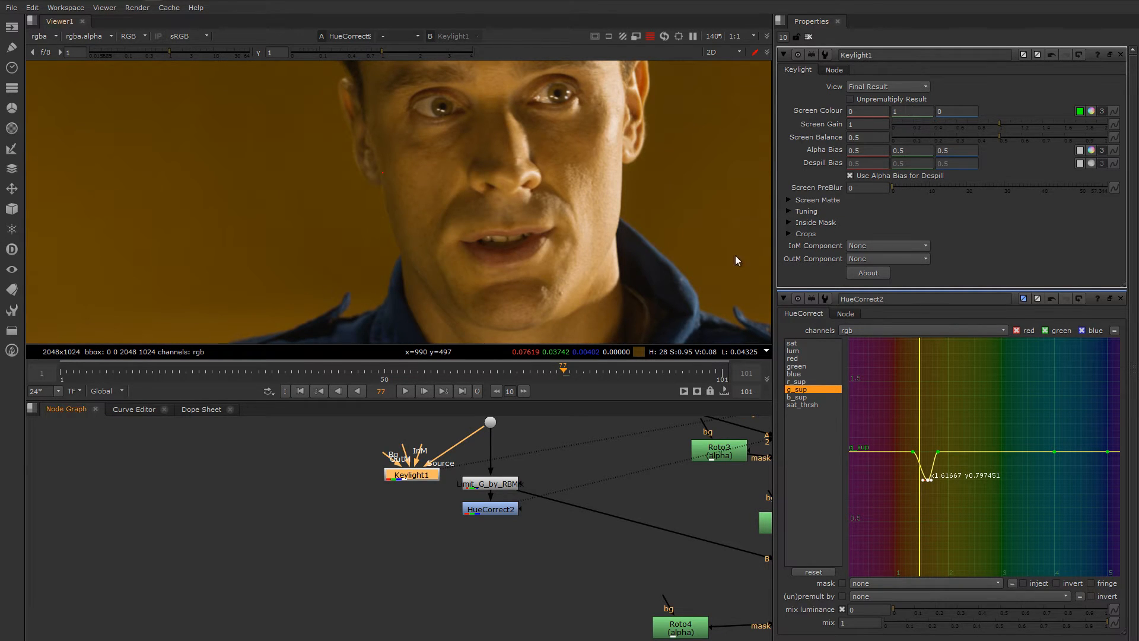
click(866, 110)
text(.1)
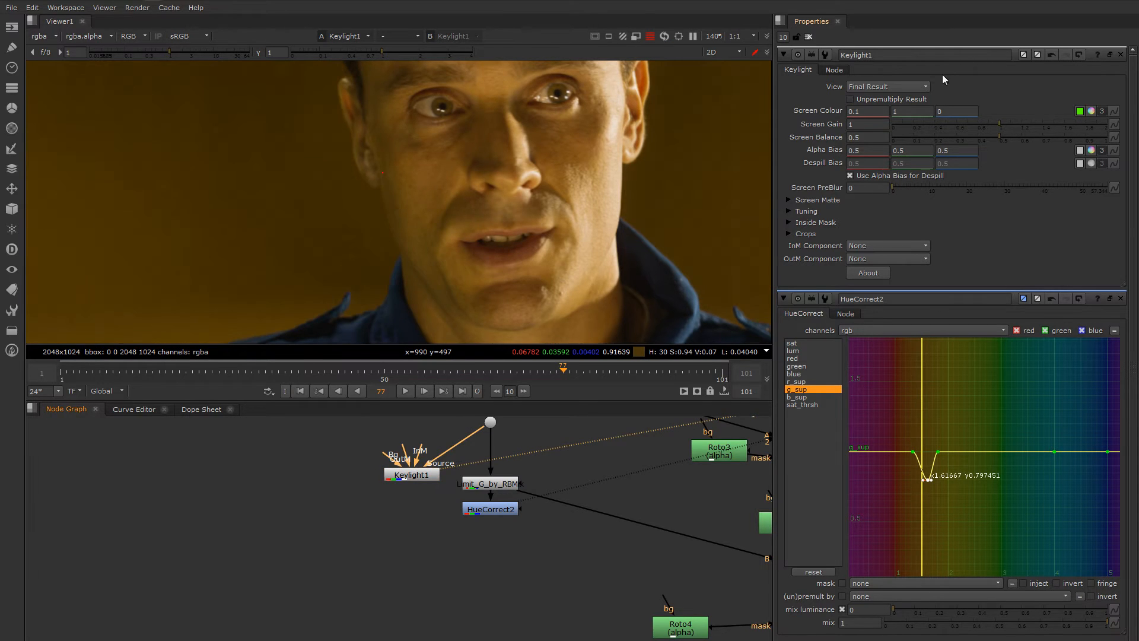
click(867, 111)
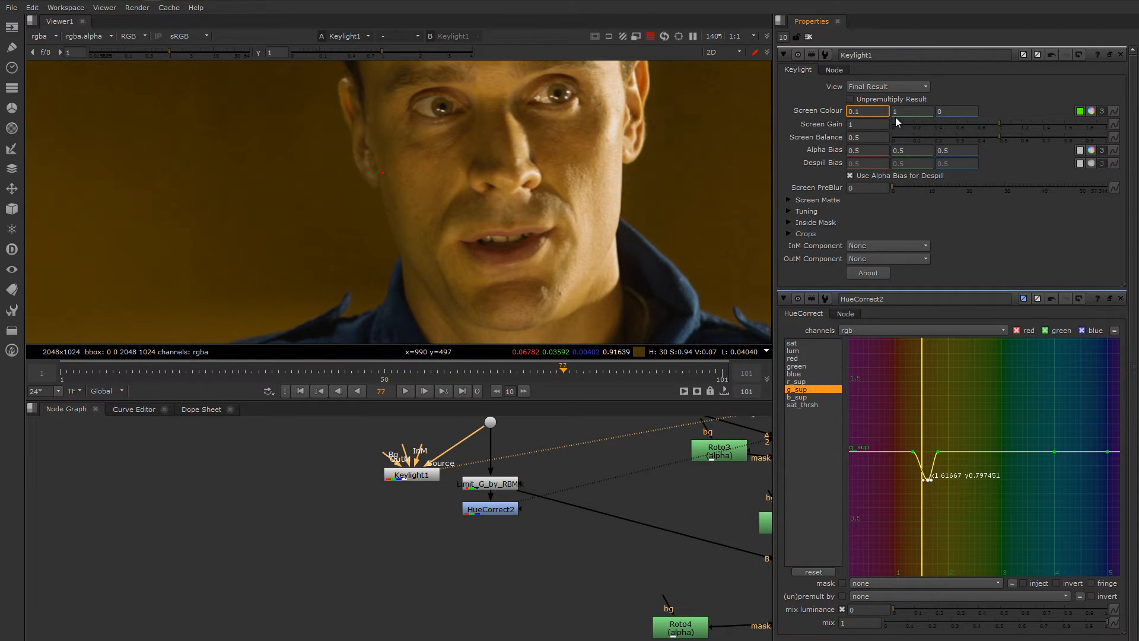
text(-0.2)
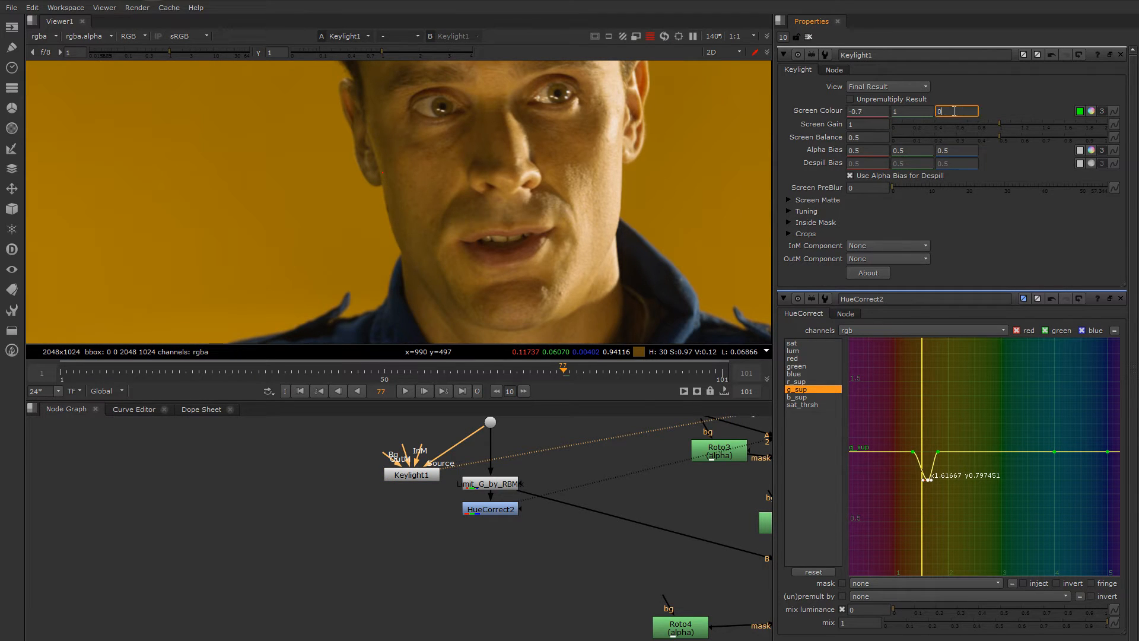
text(-0.4)
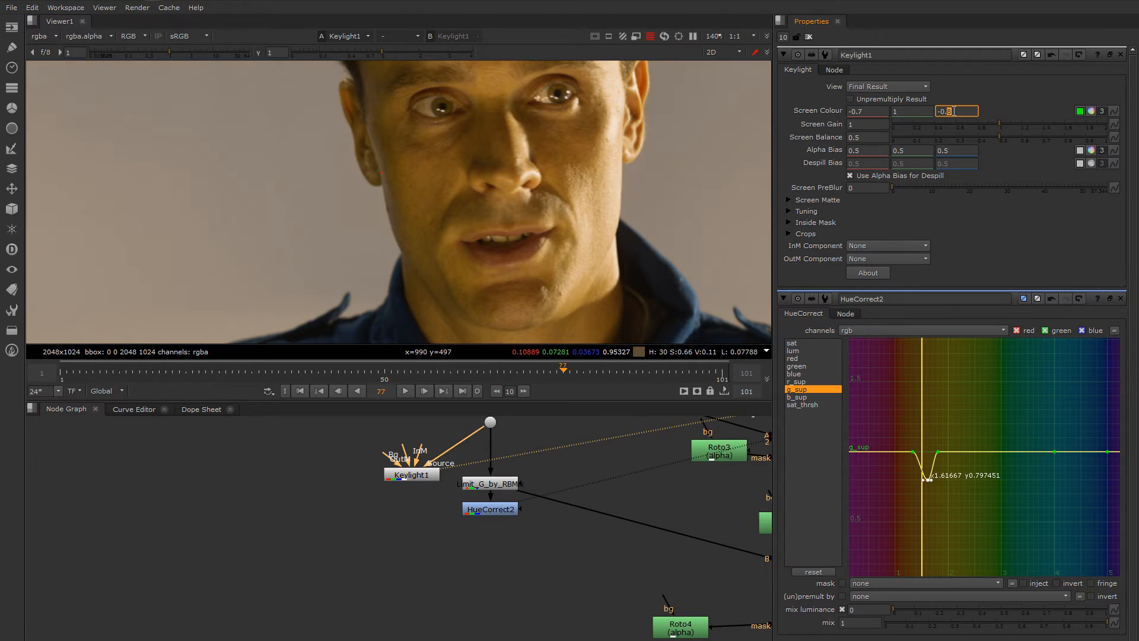
text(-0.9)
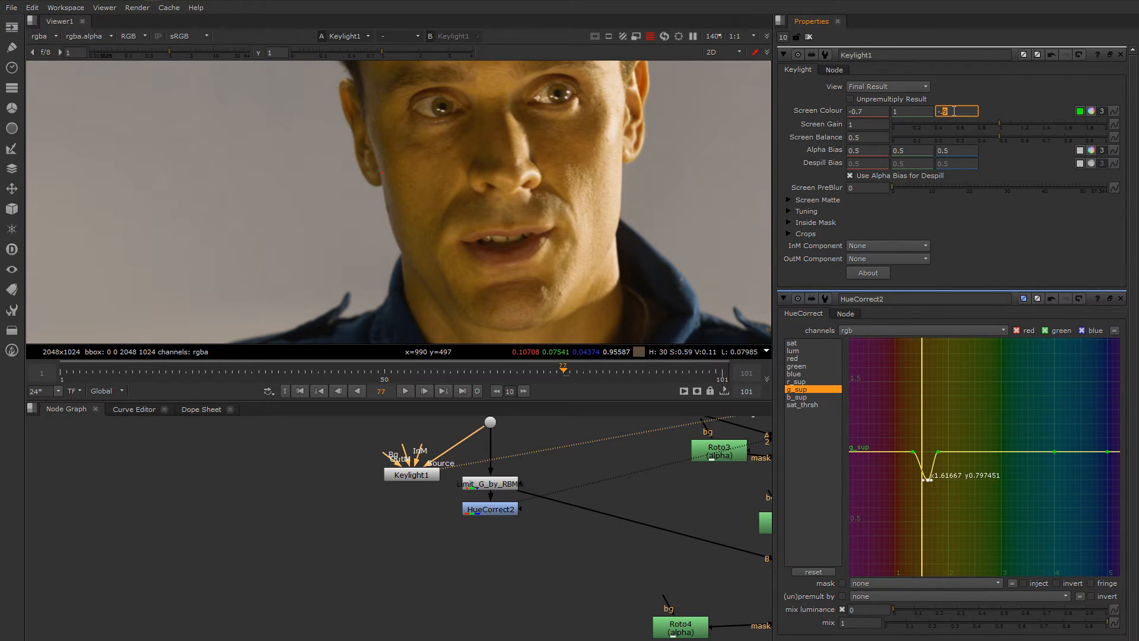
text(-0.9)
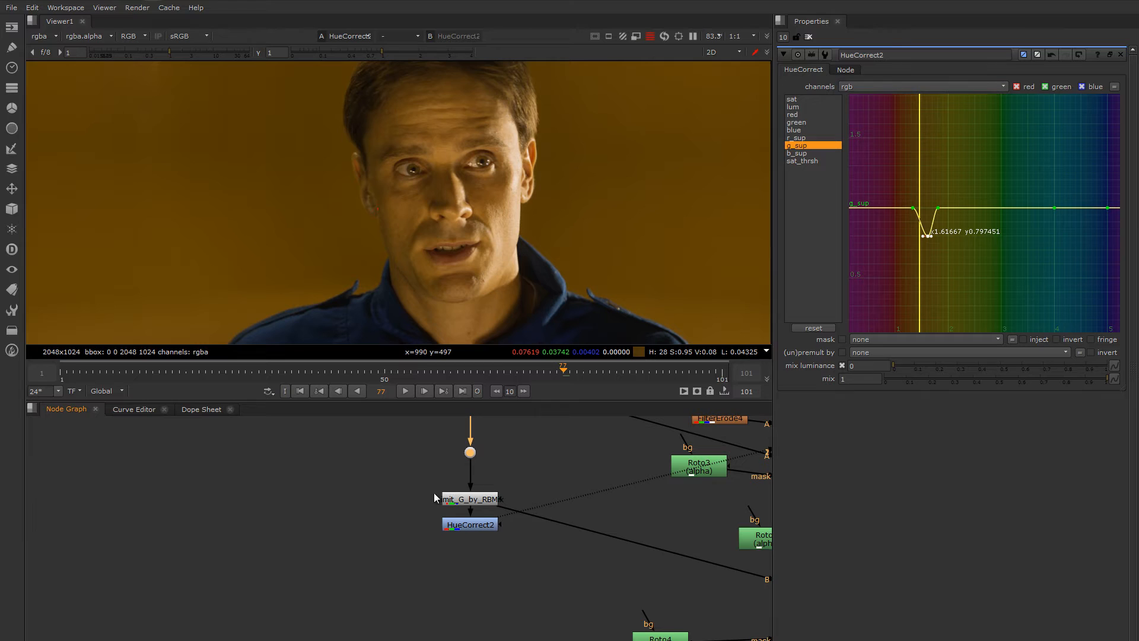
mouse_move(417, 472)
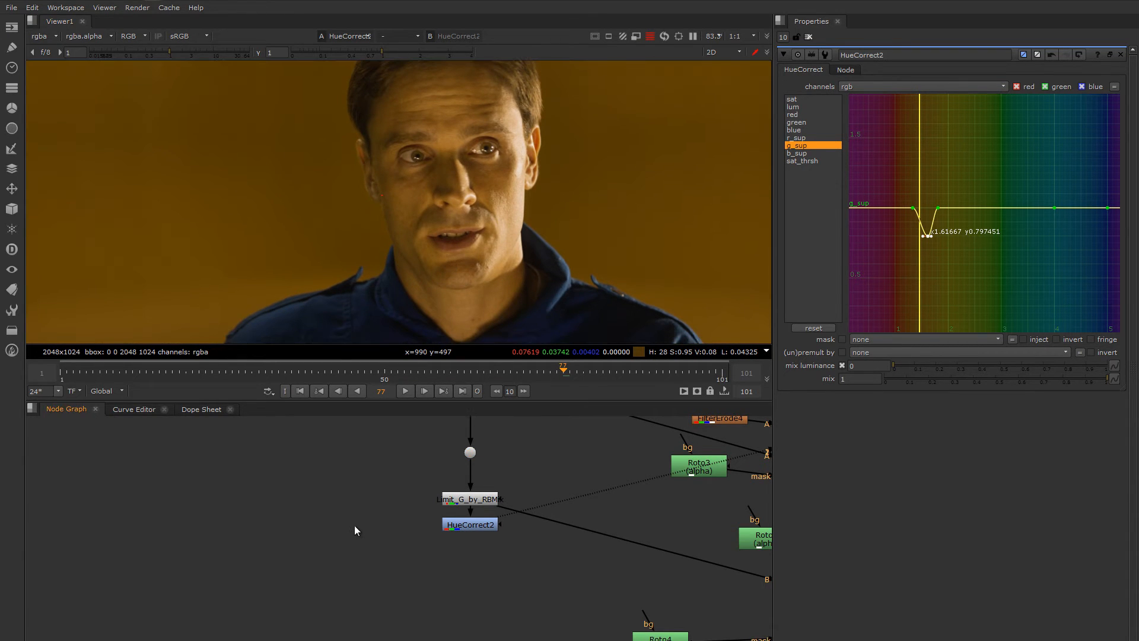
- Create a Merge node beside the despill nodes and set its operation to minus
text(mi)
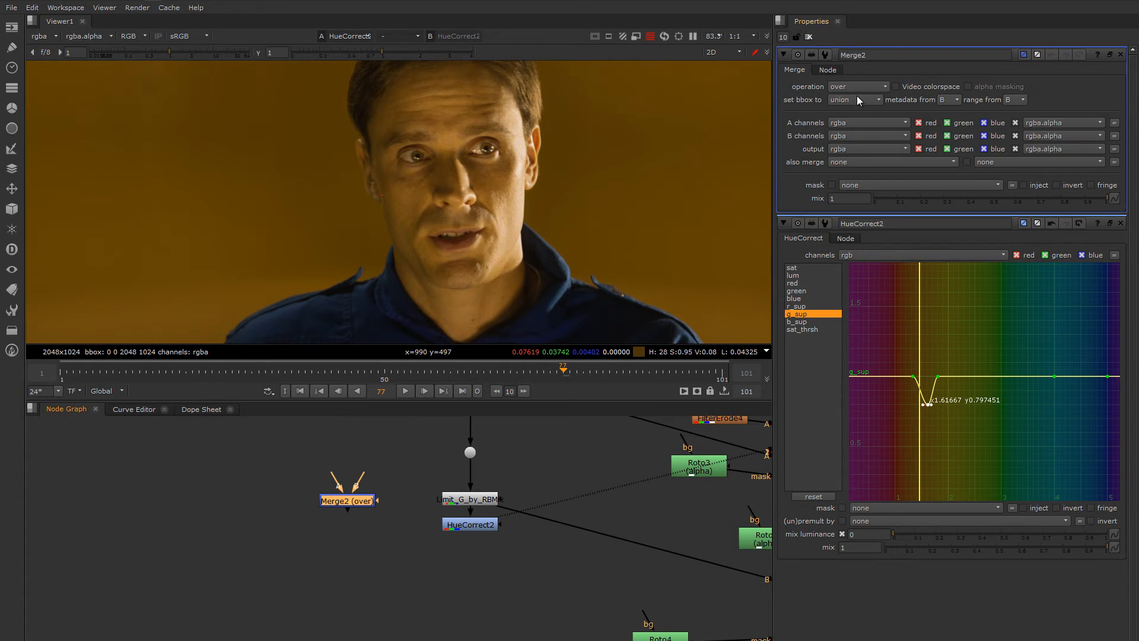
click(857, 87)
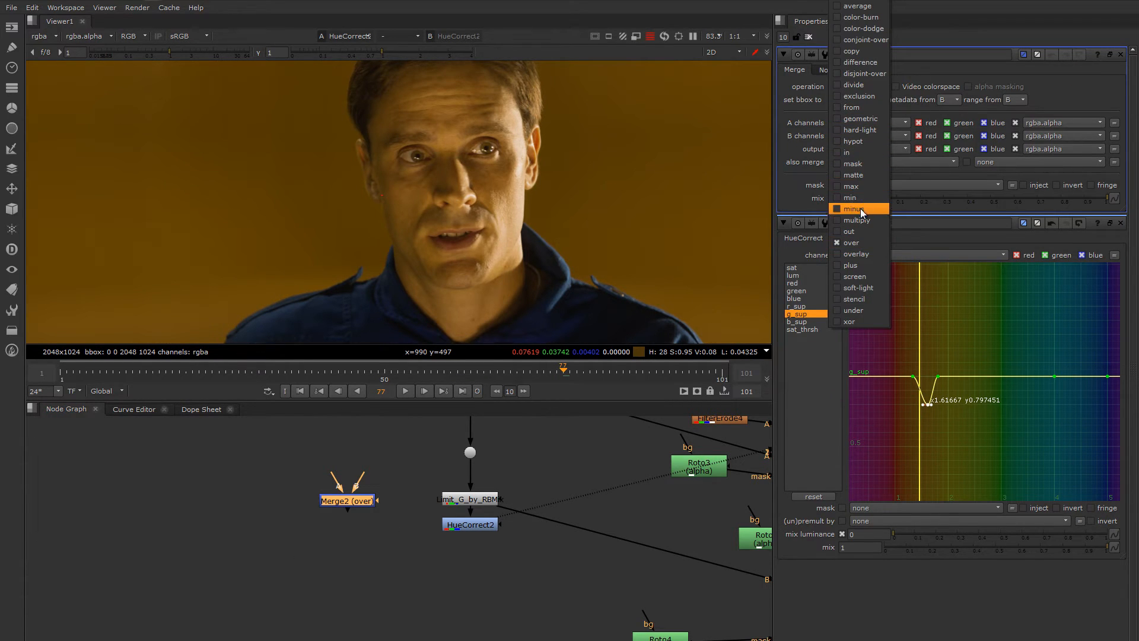
click(853, 209)
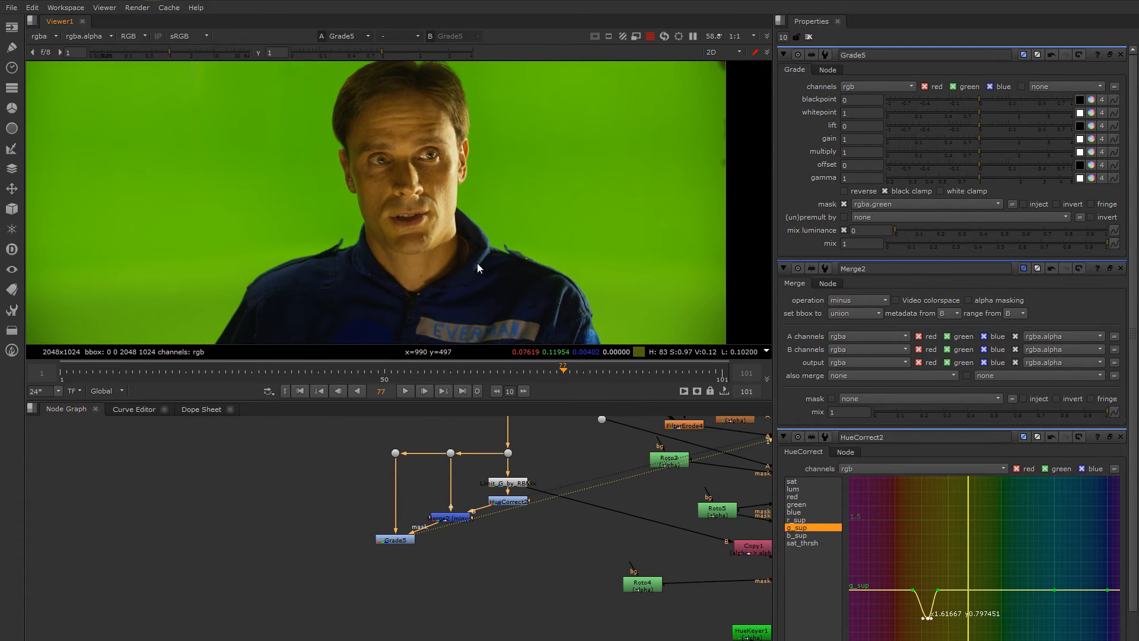
mouse_move(863, 151)
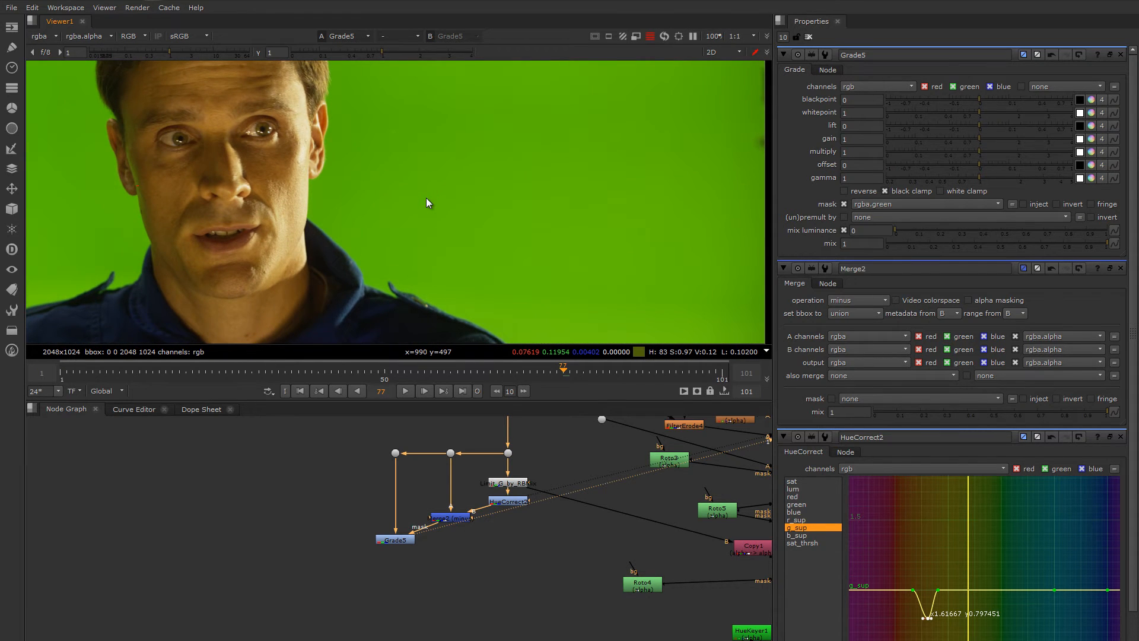
mouse_move(550, 362)
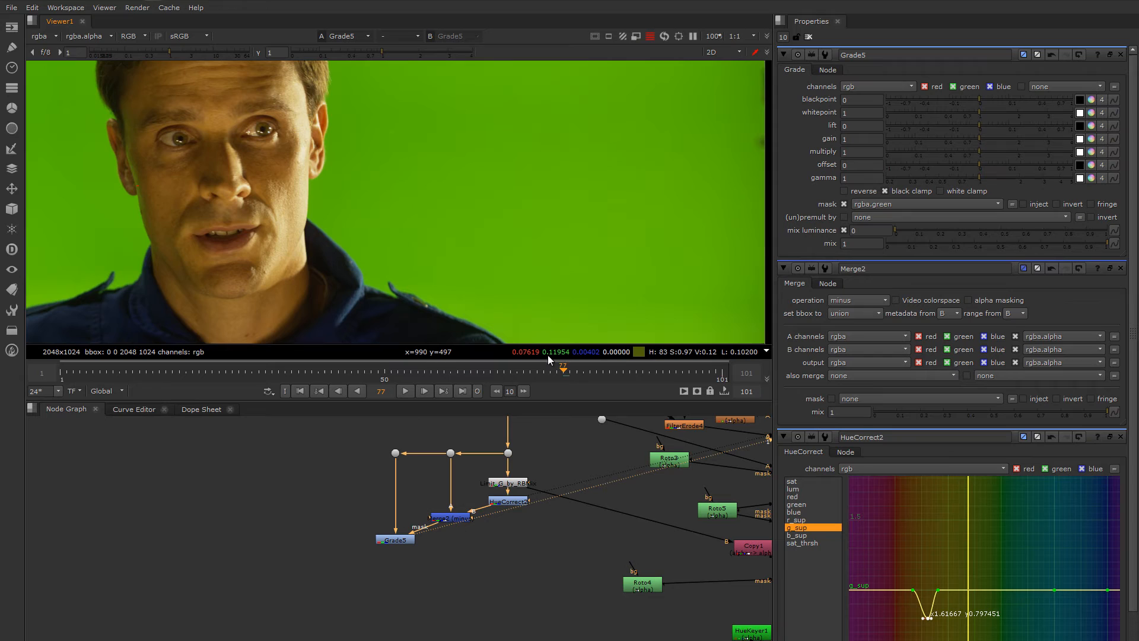
- Sample a patch of the green backing beside the face in the Viewer
drag(541, 251, 563, 266)
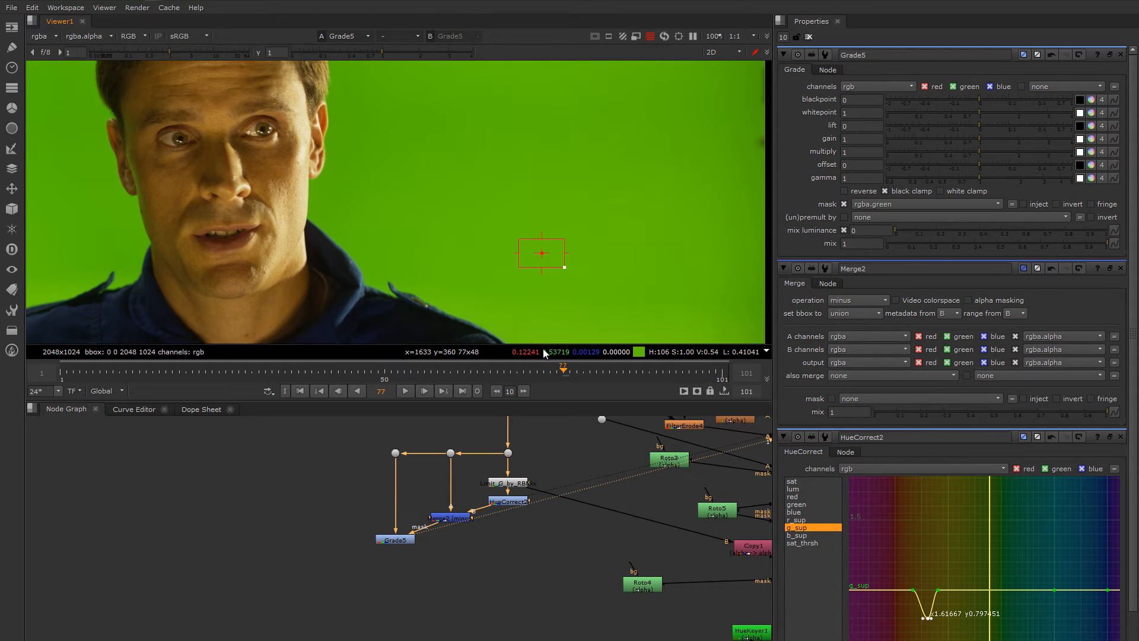
mouse_move(850, 243)
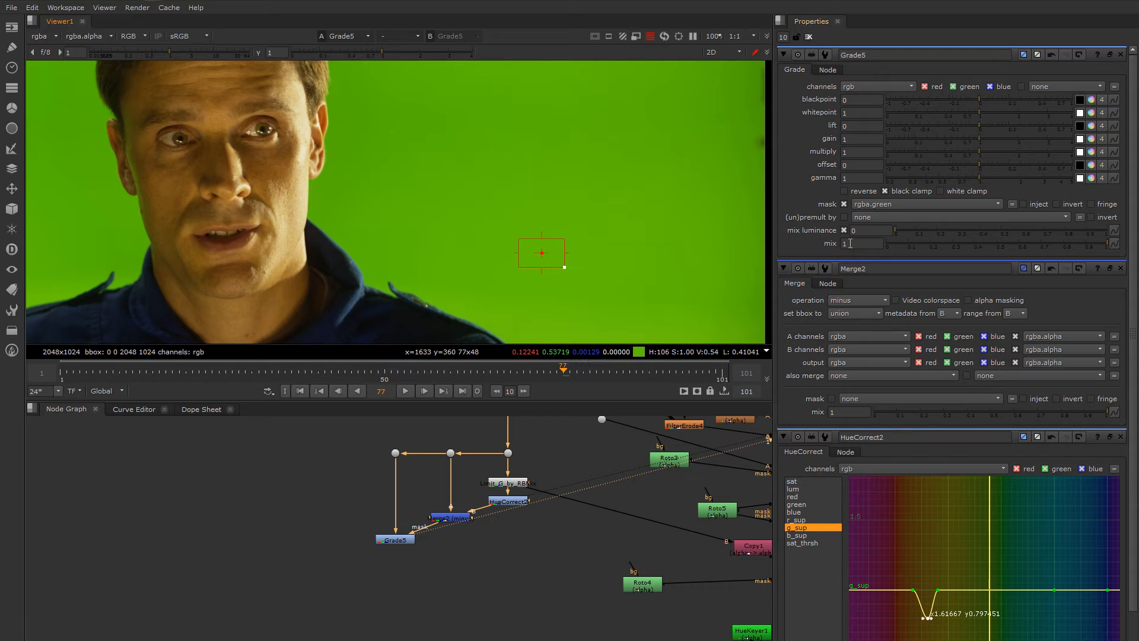
mouse_move(832, 174)
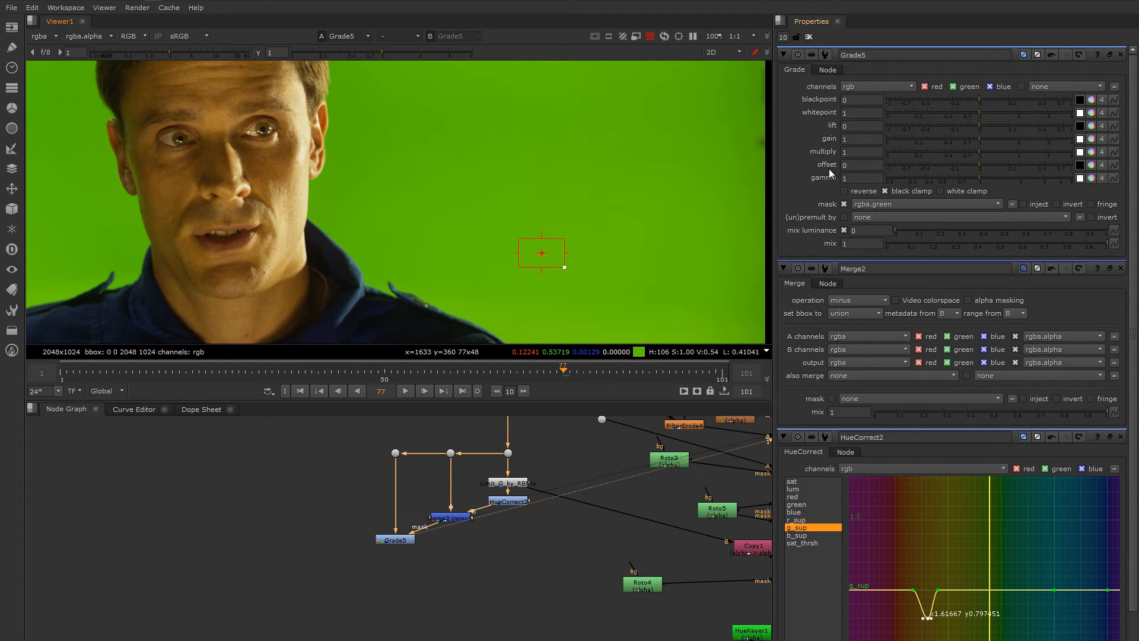
mouse_move(848, 175)
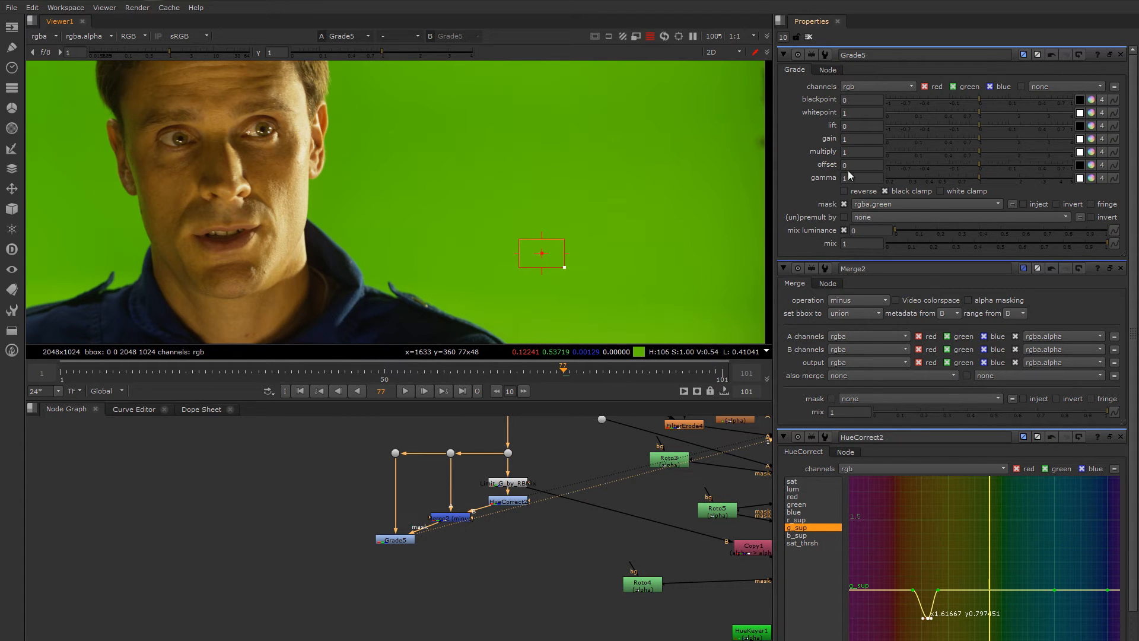
mouse_move(964, 169)
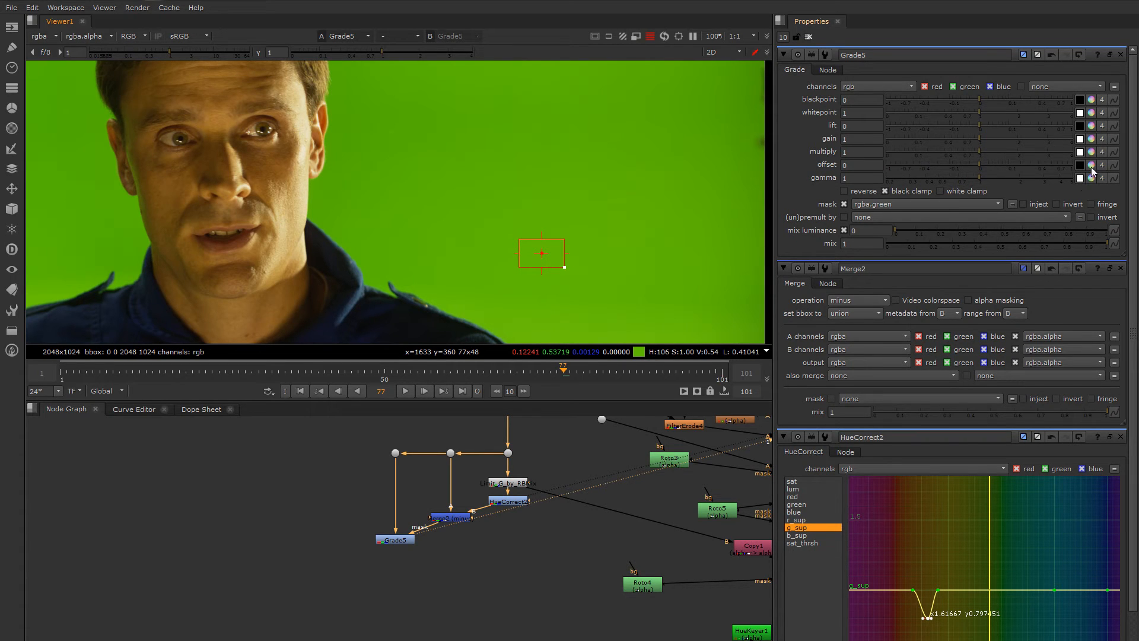
- Raise the Grade5 offset's red to about 0.86 and blue to 1.2, swinging it toward magenta
click(1090, 165)
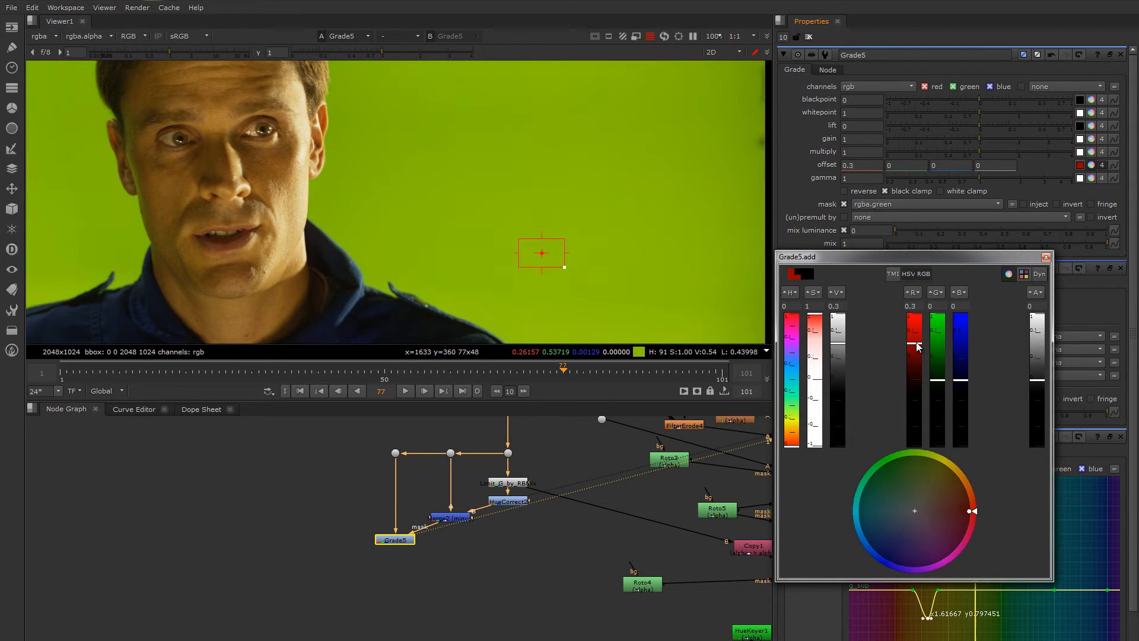
drag(917, 347, 916, 324)
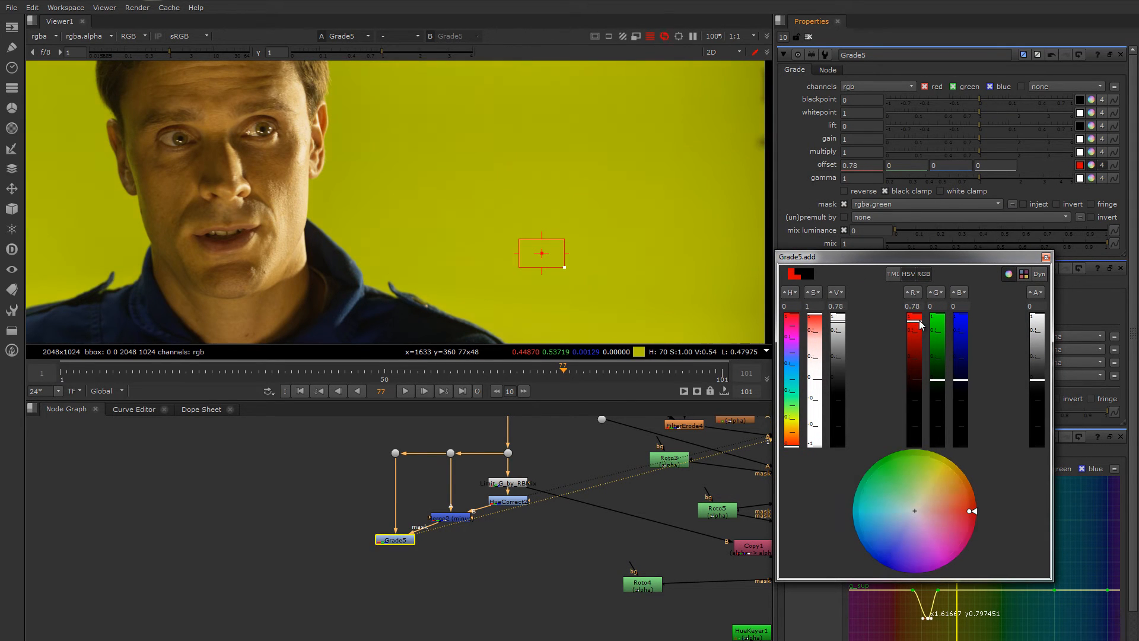
drag(918, 326, 918, 312)
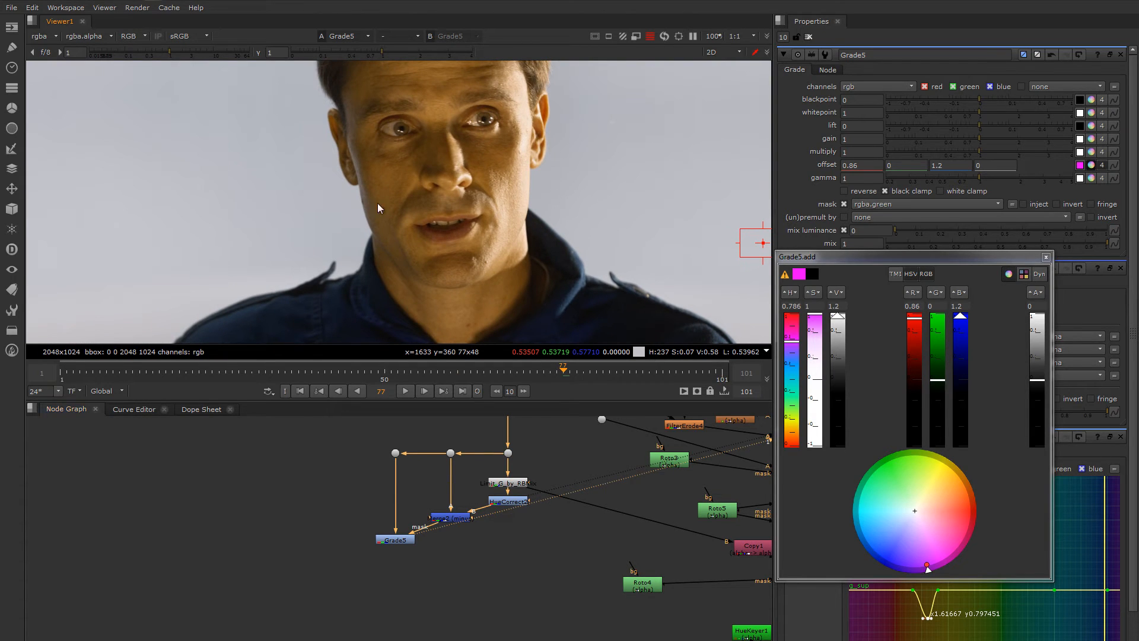
mouse_move(367, 208)
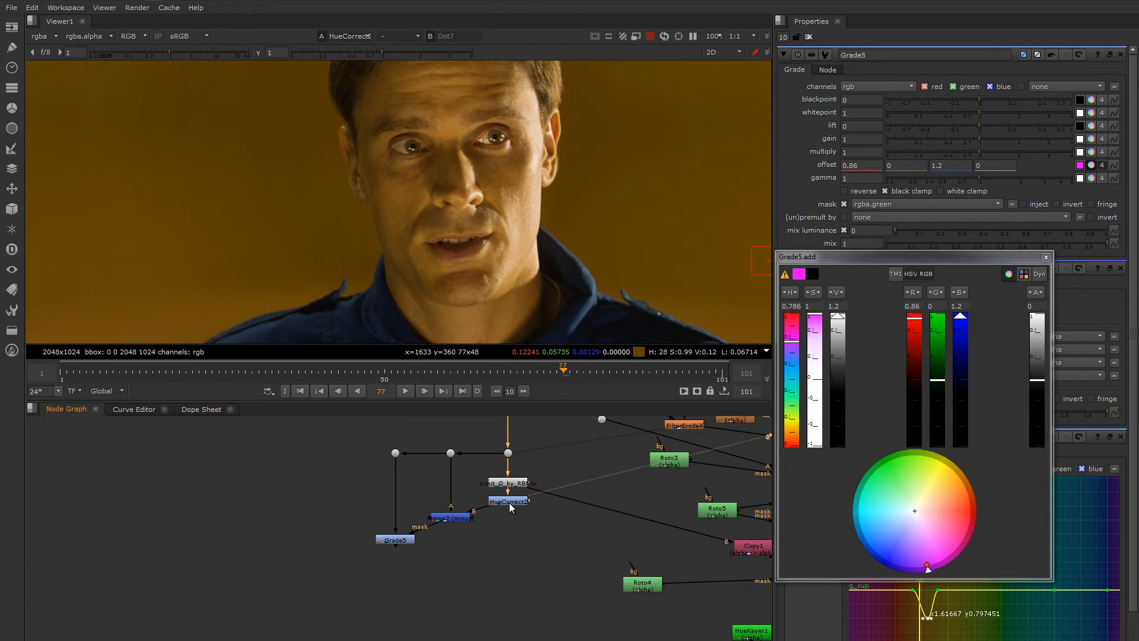
- View the HueCorrect despill for comparison, then select the offset Grade on the spill map
click(395, 539)
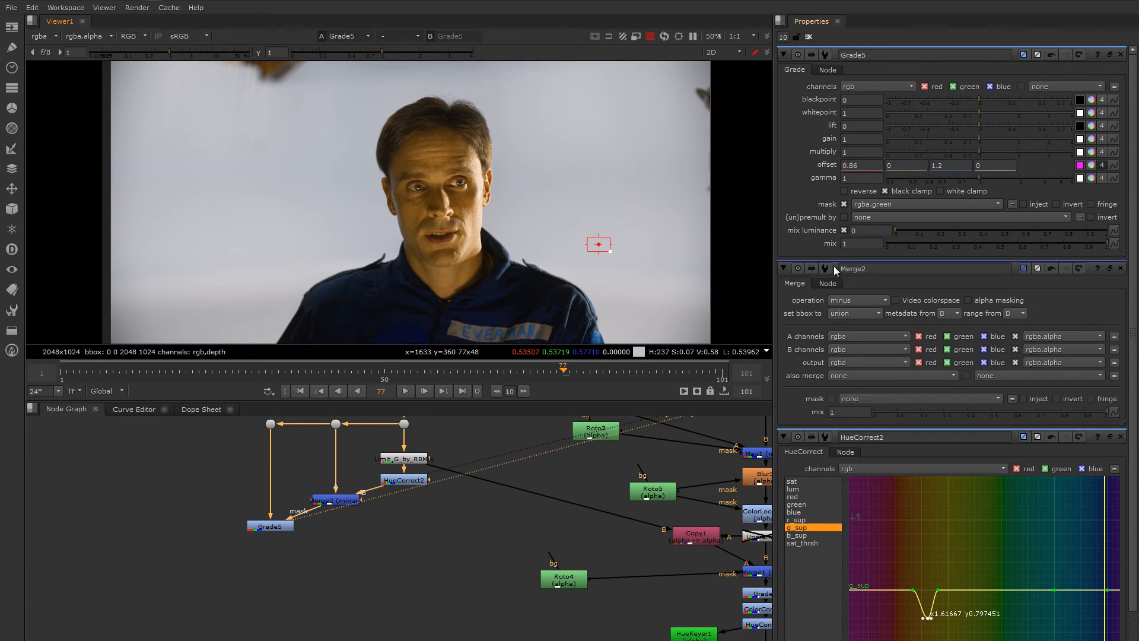
mouse_move(506, 485)
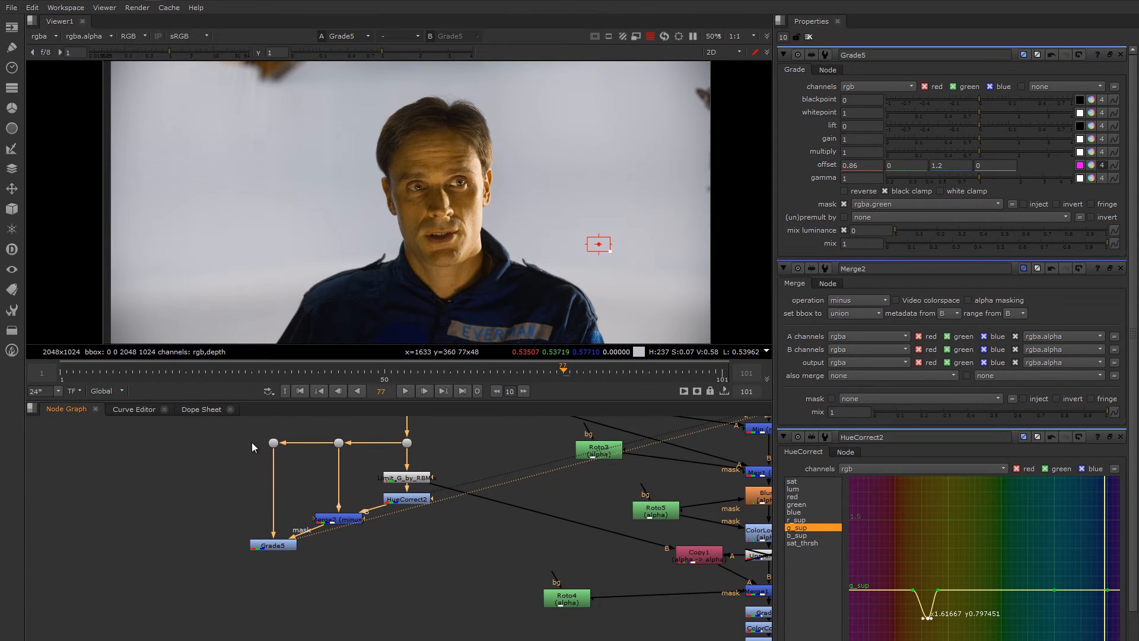
click(272, 544)
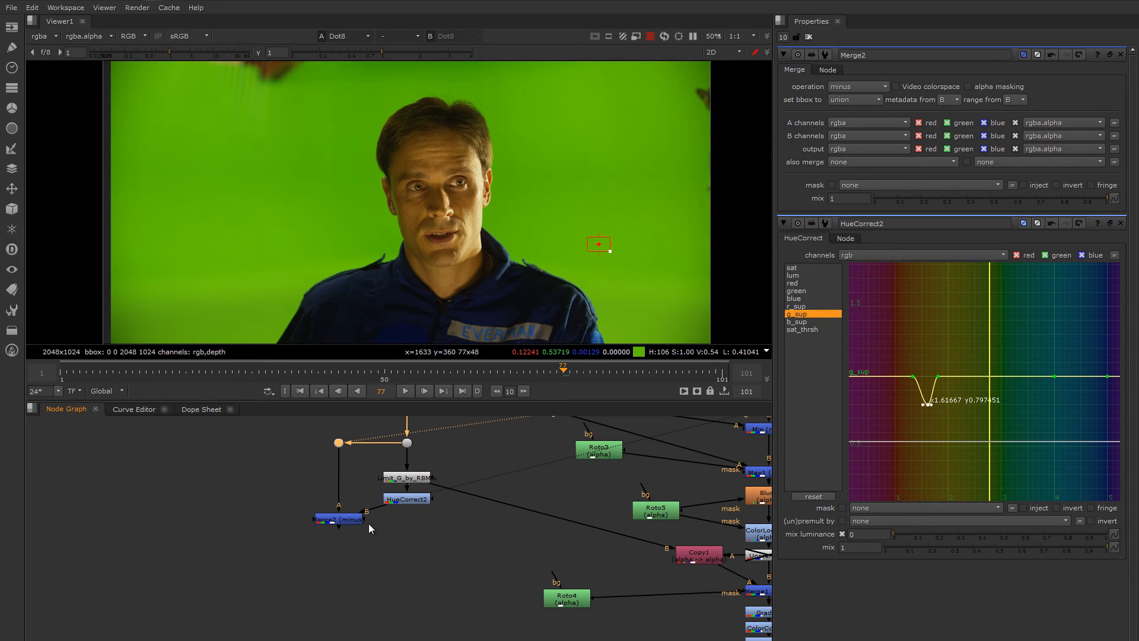
- View the untouched green-screen plate in the Viewer
click(405, 499)
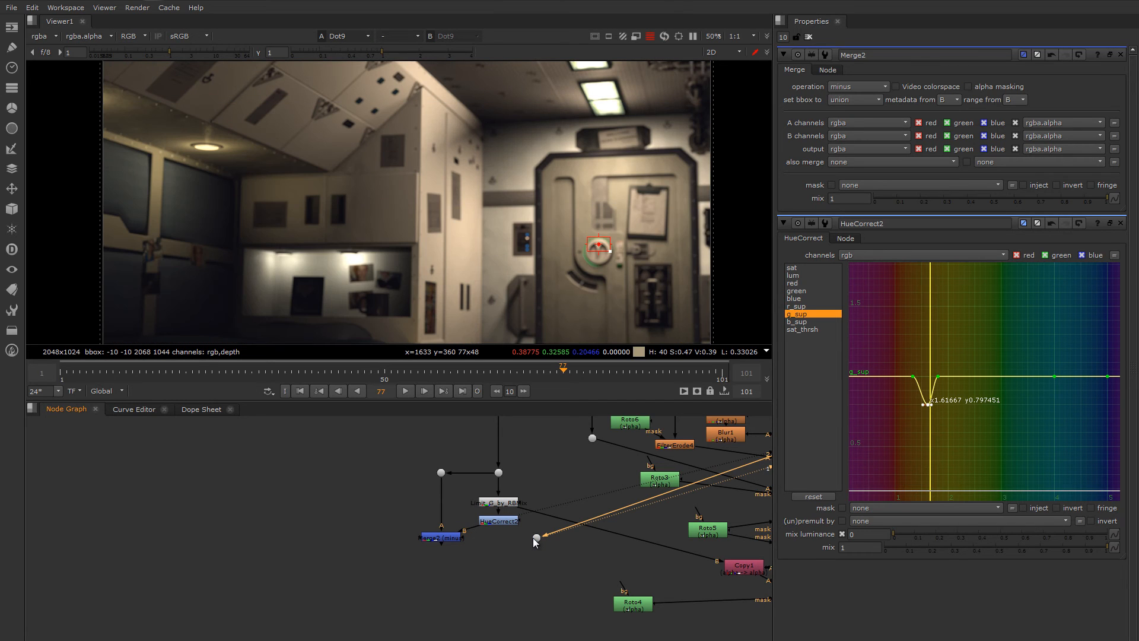
mouse_move(421, 271)
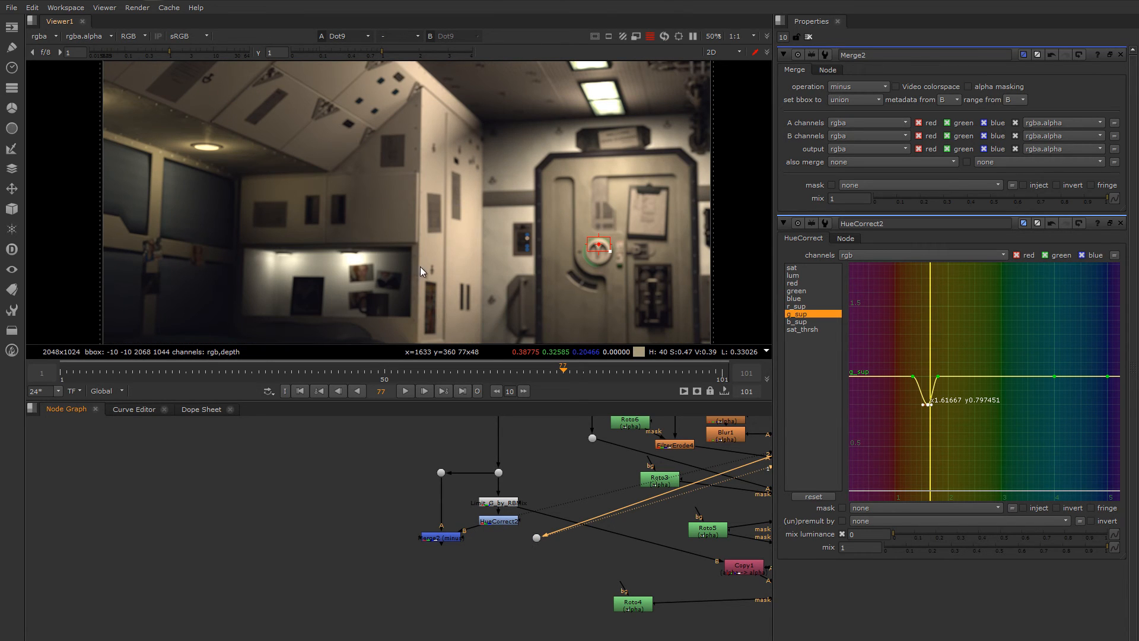
mouse_move(512, 261)
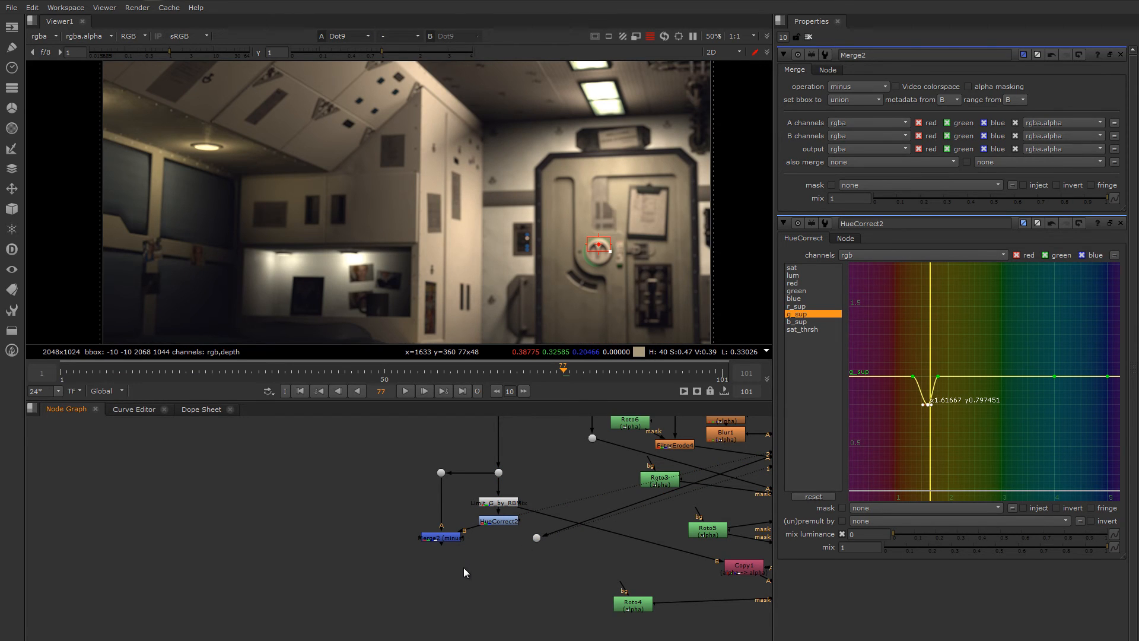
- Add a Plus merge below the despill and connect the background plate into it
text(pl)
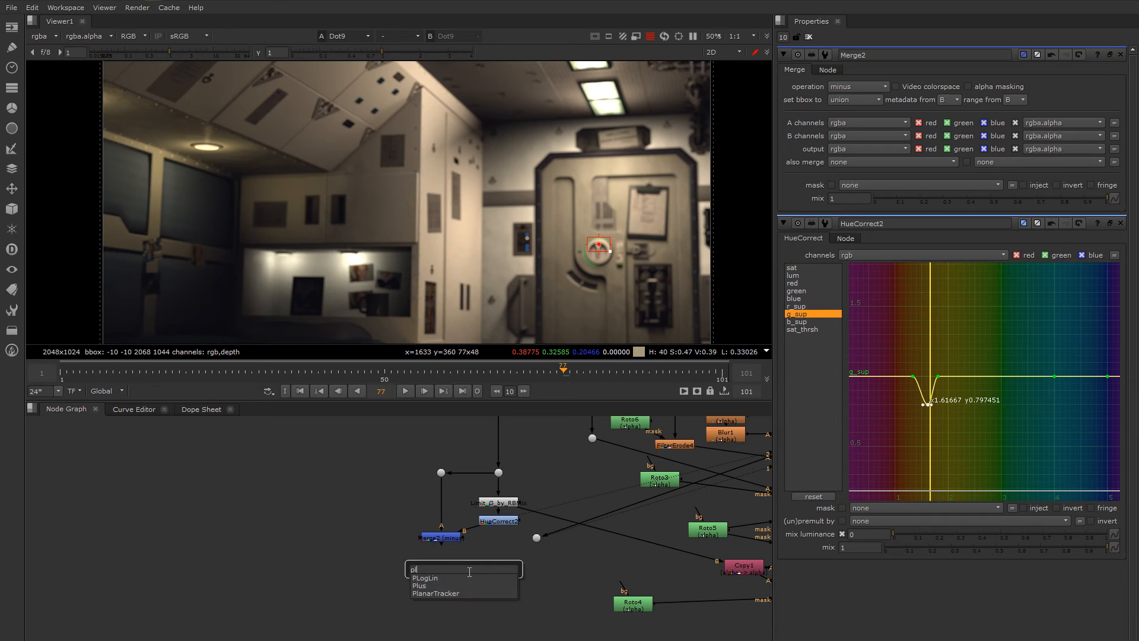
click(419, 585)
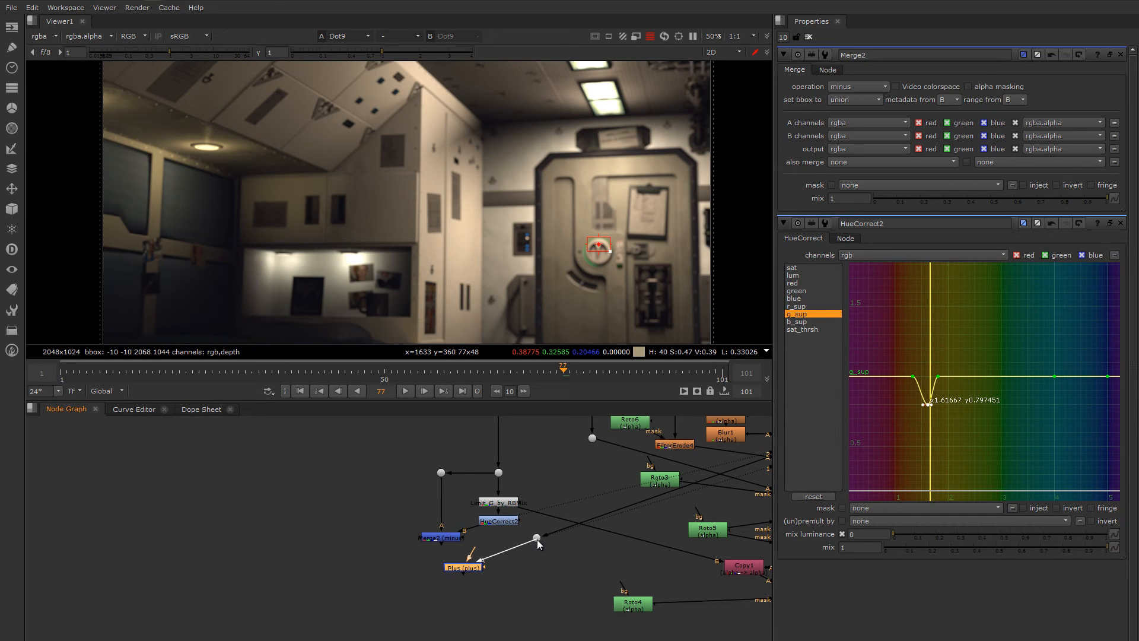
drag(461, 567, 501, 563)
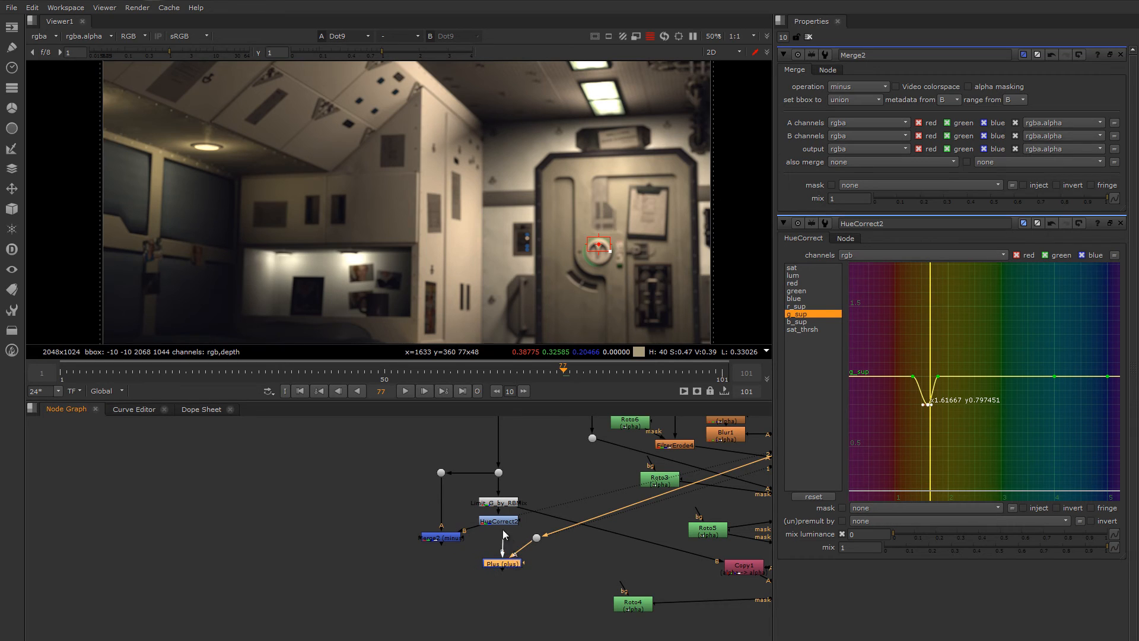
click(500, 562)
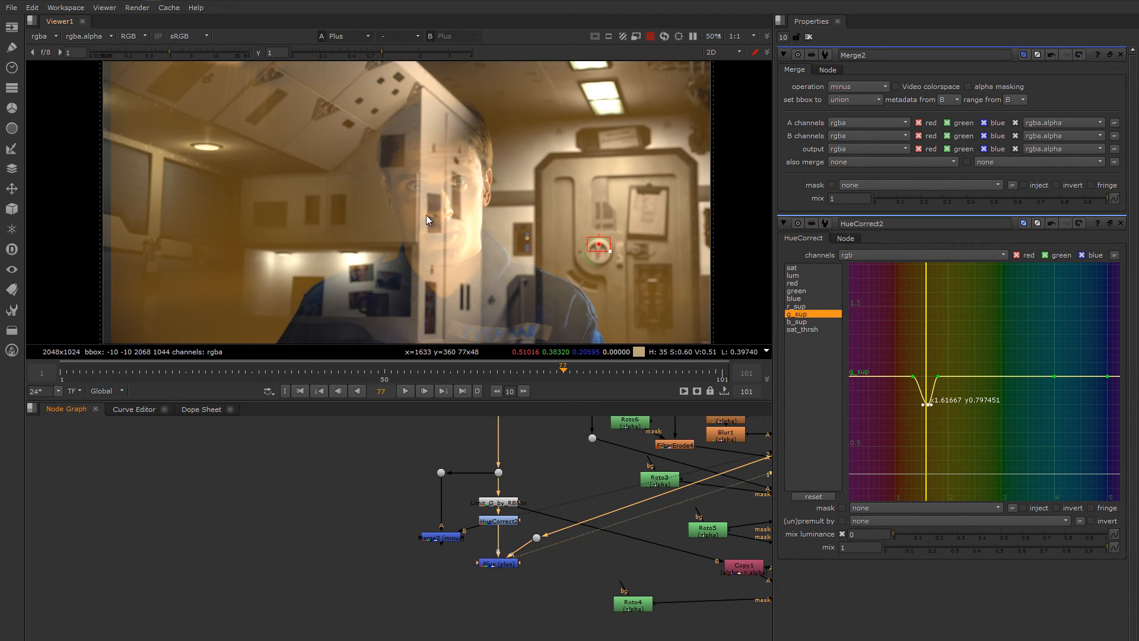
mouse_move(533, 621)
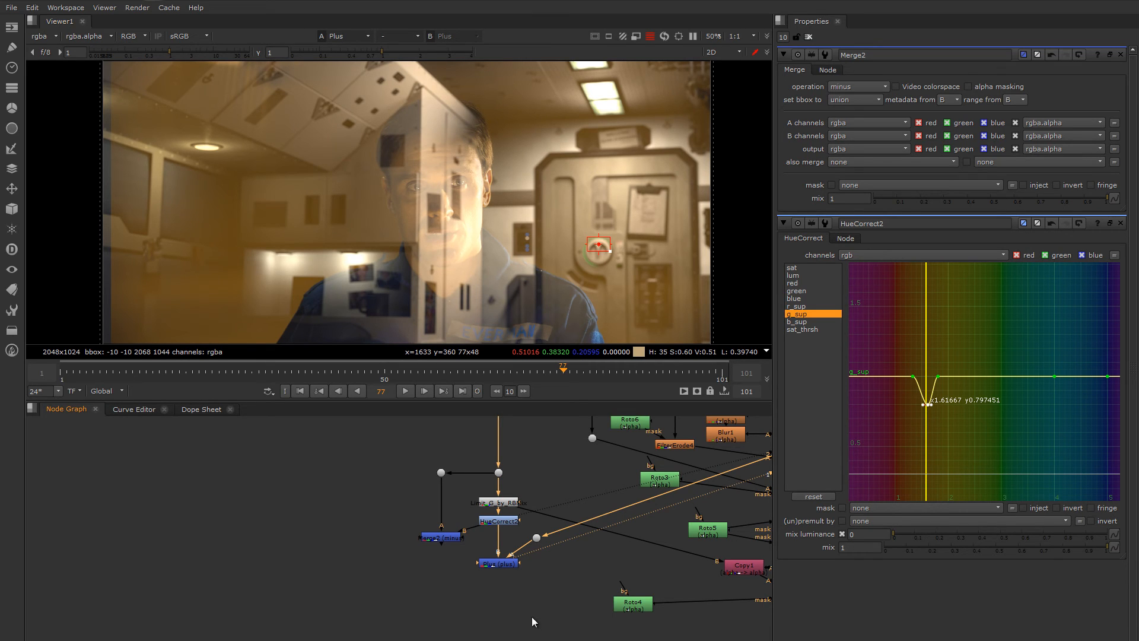
- Feed the green spill map into the Plus mask and set the mask channel to rgba.green
drag(498, 563, 449, 619)
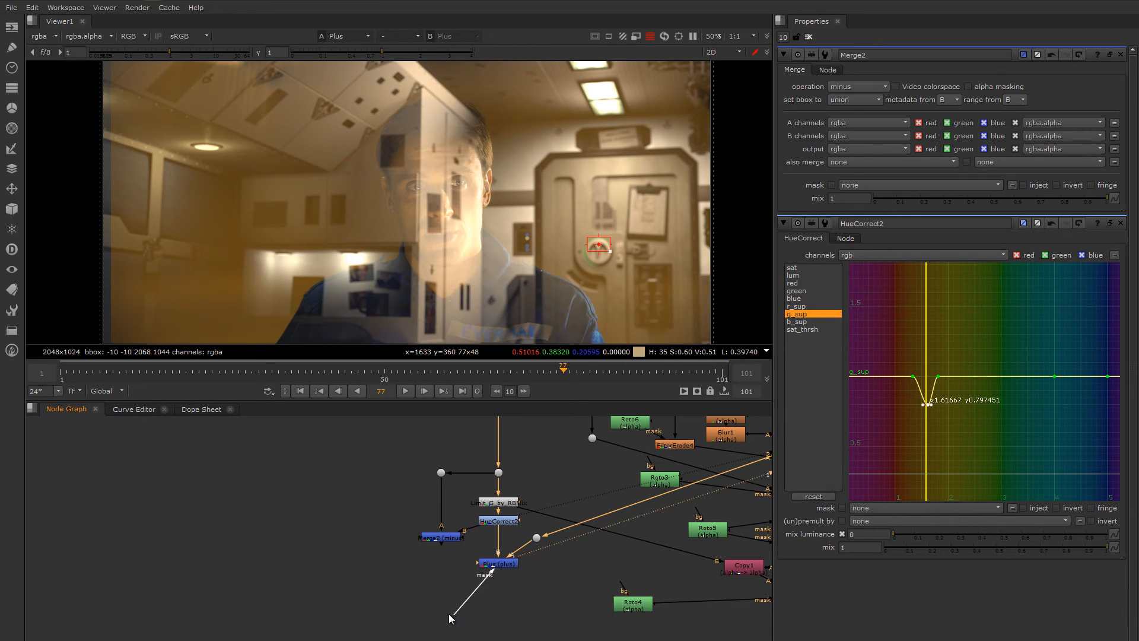
click(496, 563)
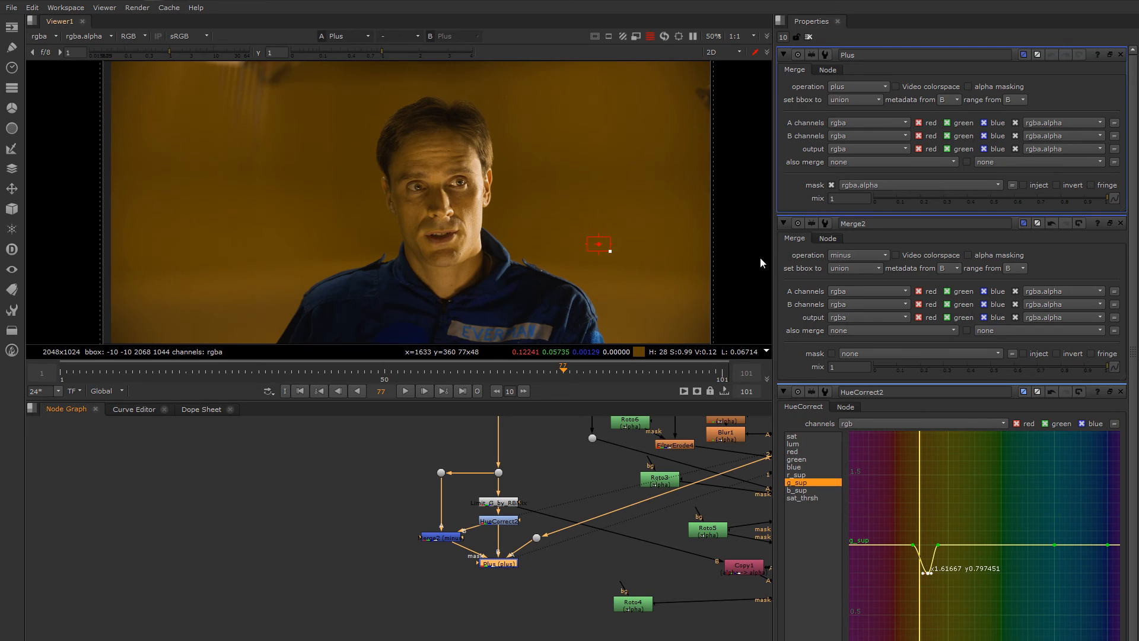
click(919, 184)
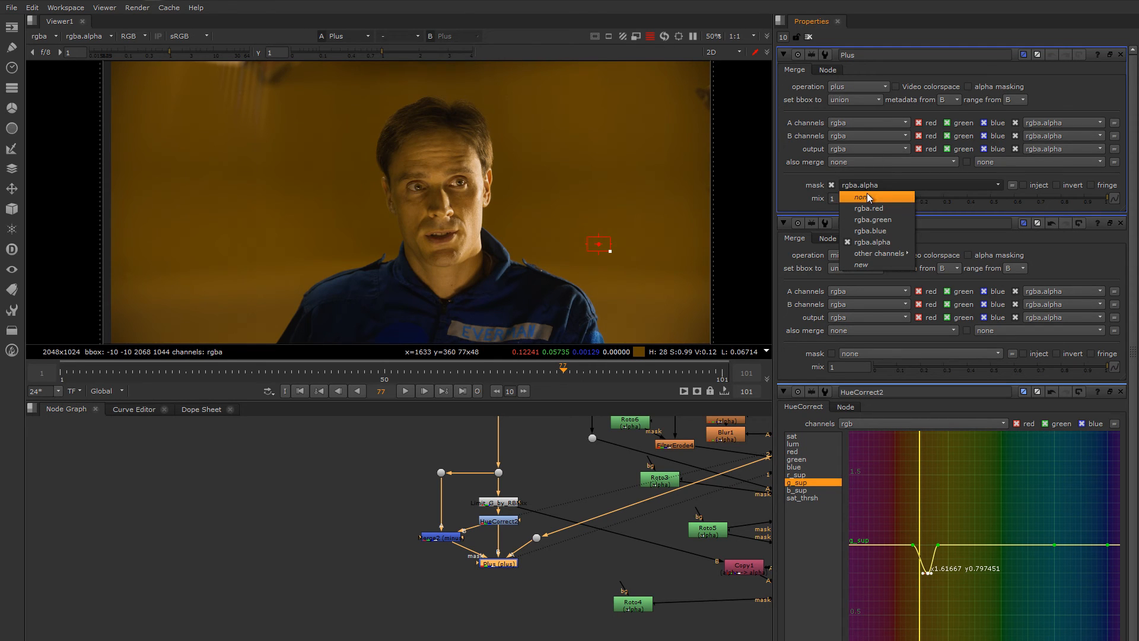
click(870, 219)
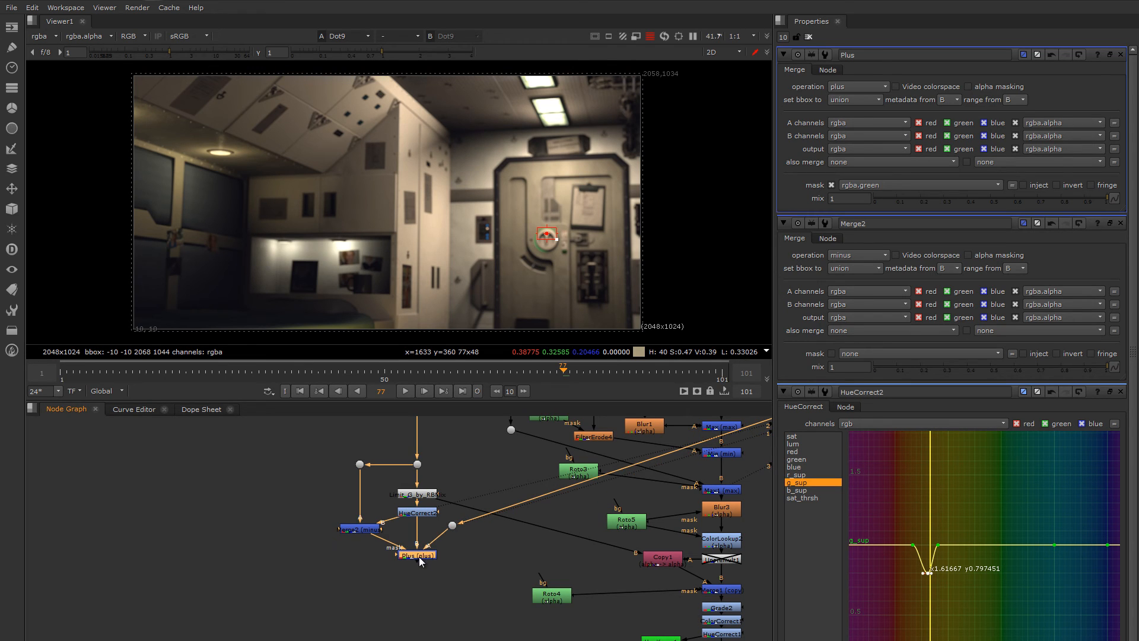
- Wipe the Plus composite over the Dot9 background plate and inspect the Merge2 spill map and Plus
click(368, 35)
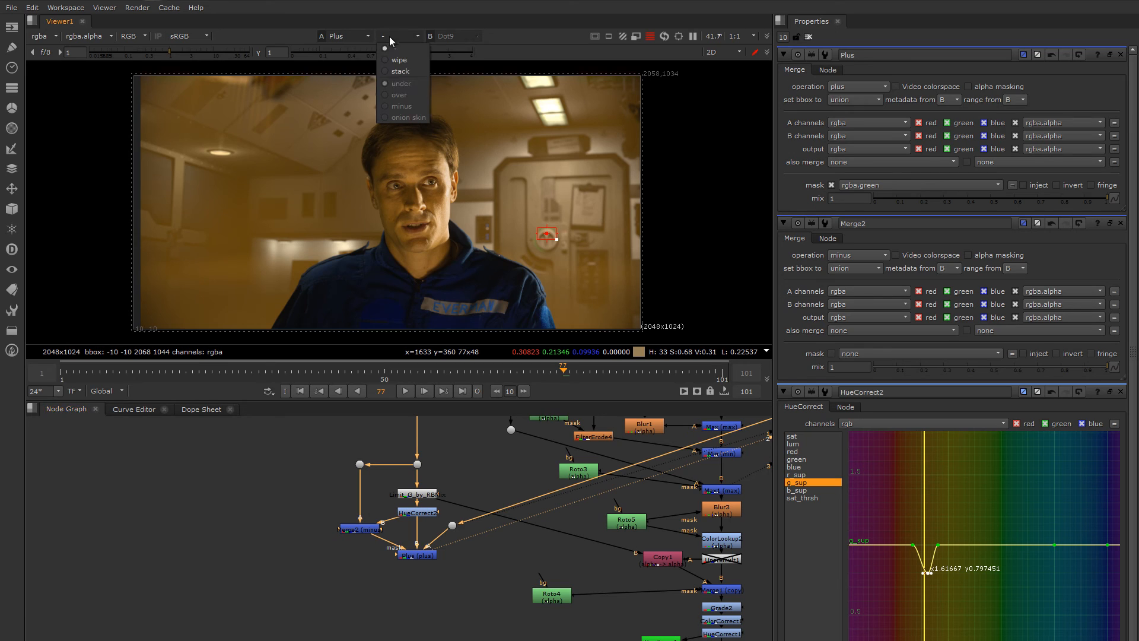
click(400, 83)
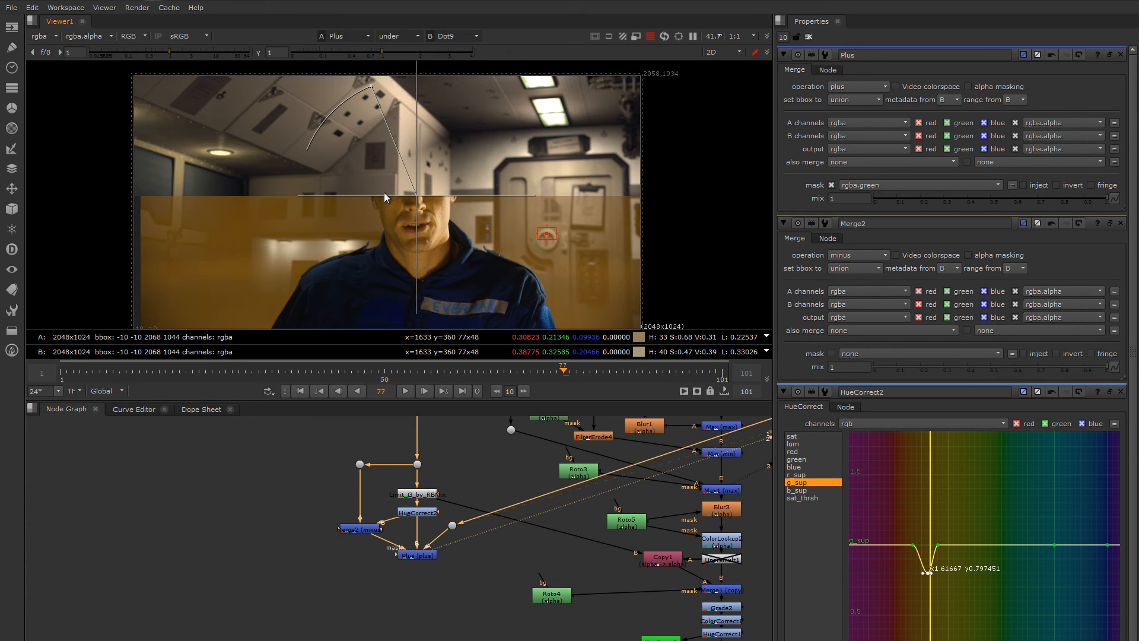
mouse_move(417, 152)
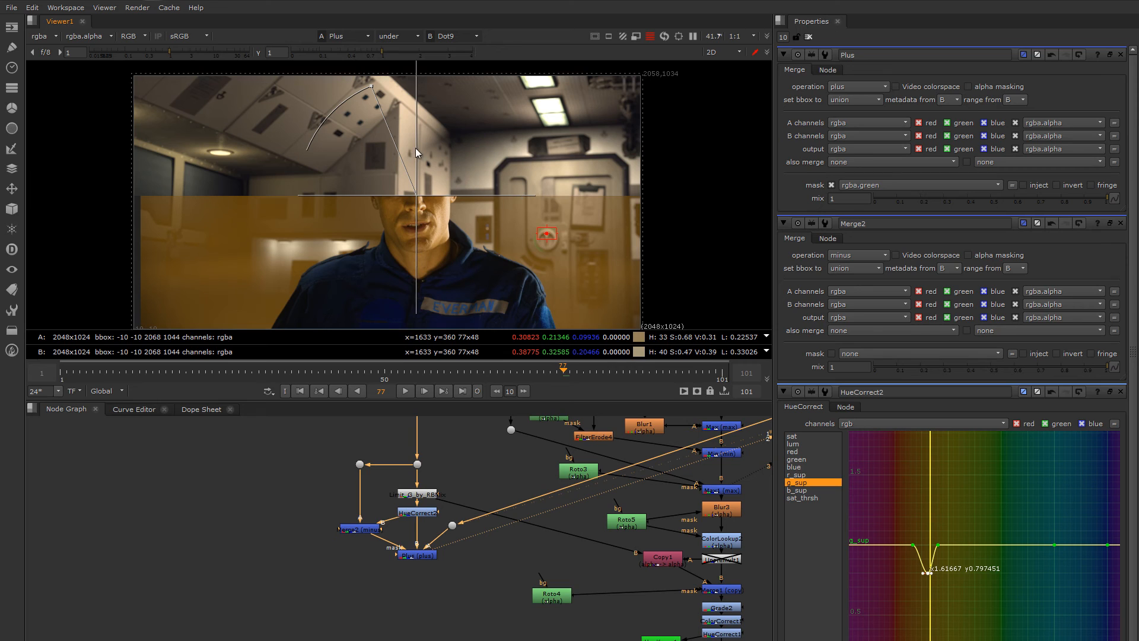
mouse_move(414, 97)
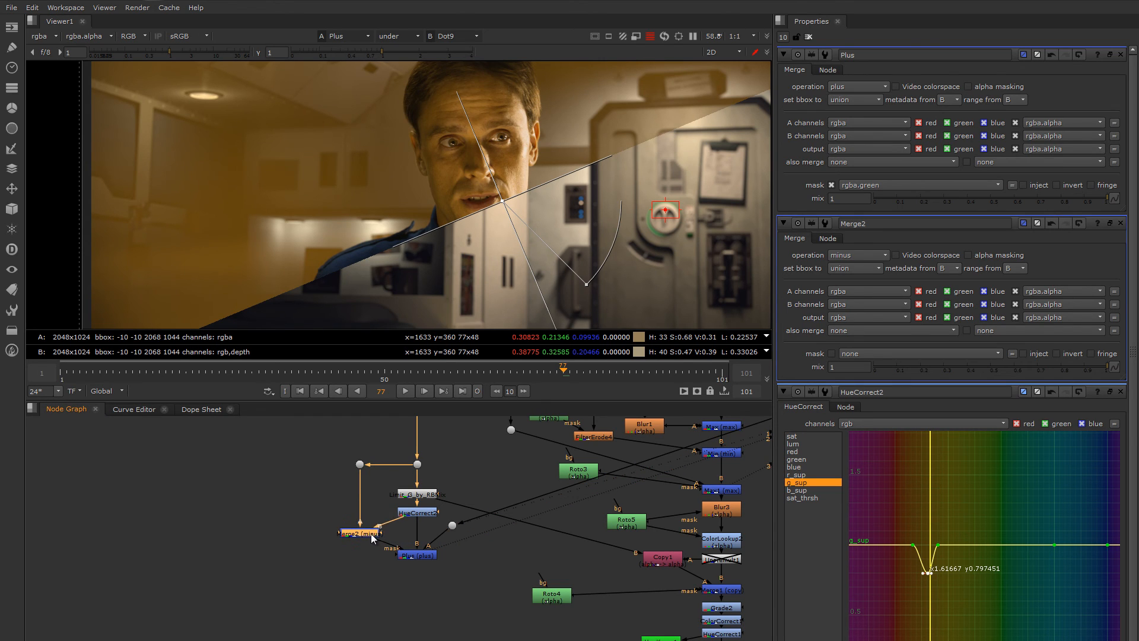
click(359, 533)
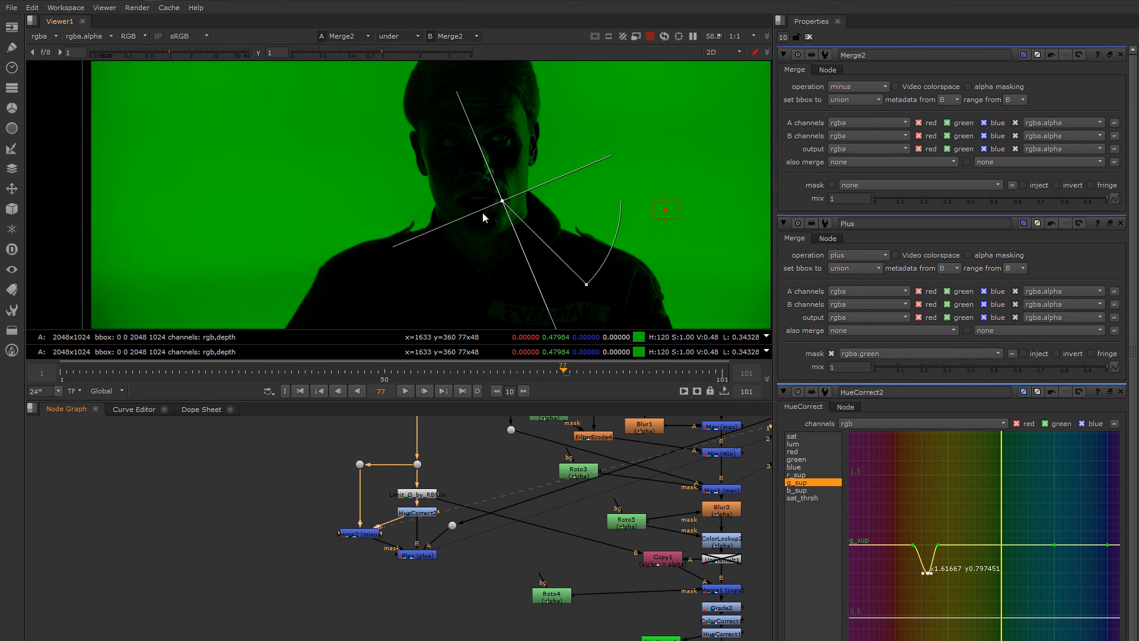
mouse_move(482, 226)
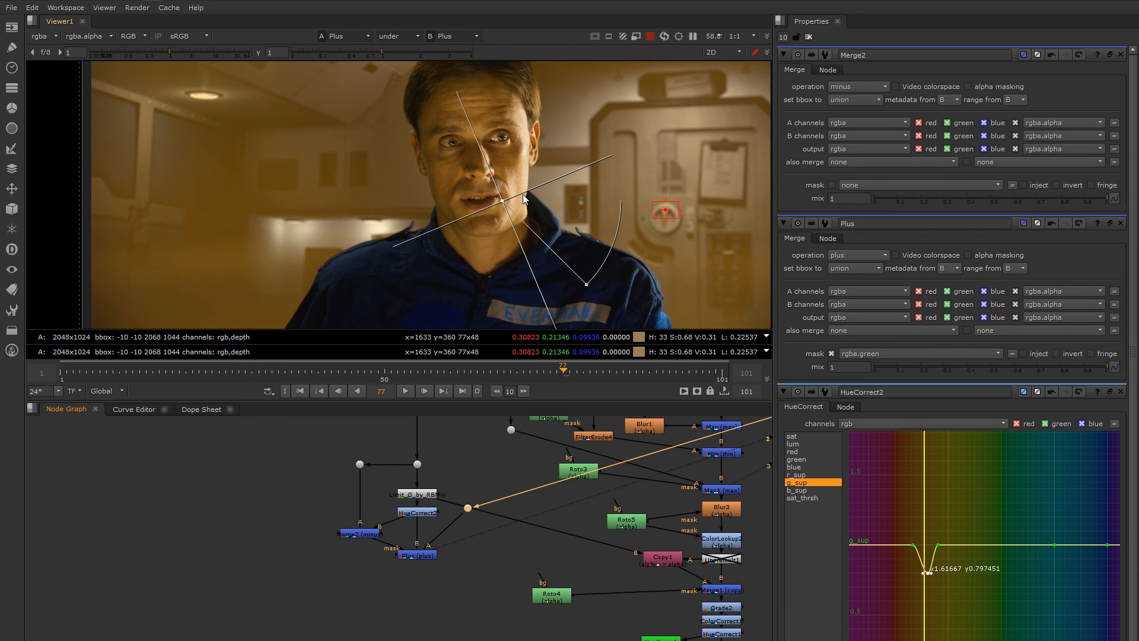
click(416, 554)
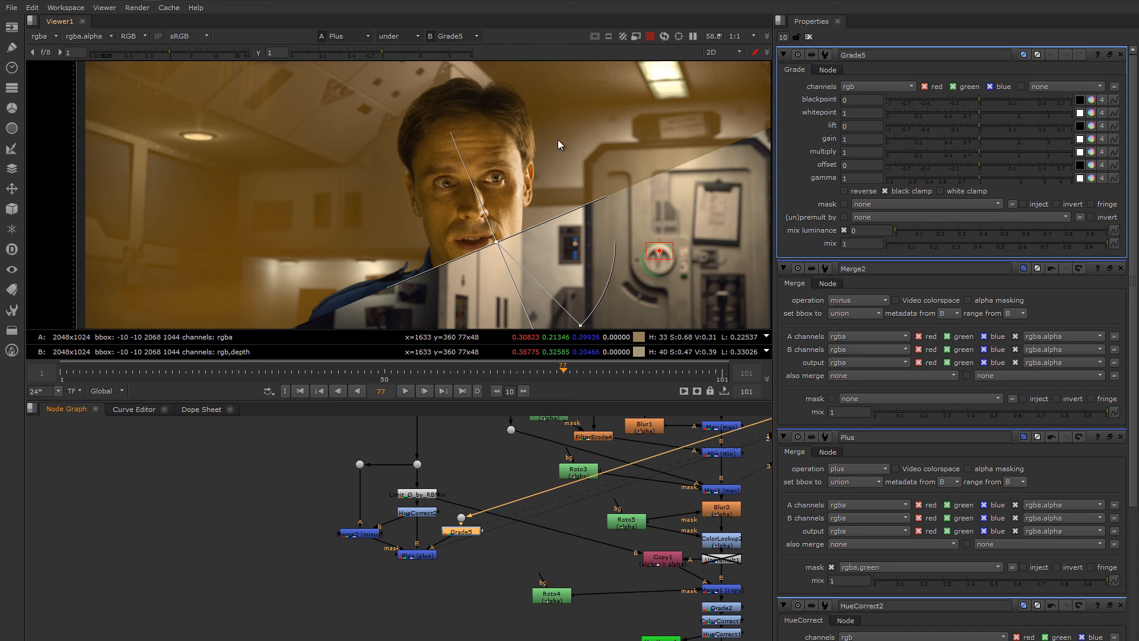
mouse_move(527, 200)
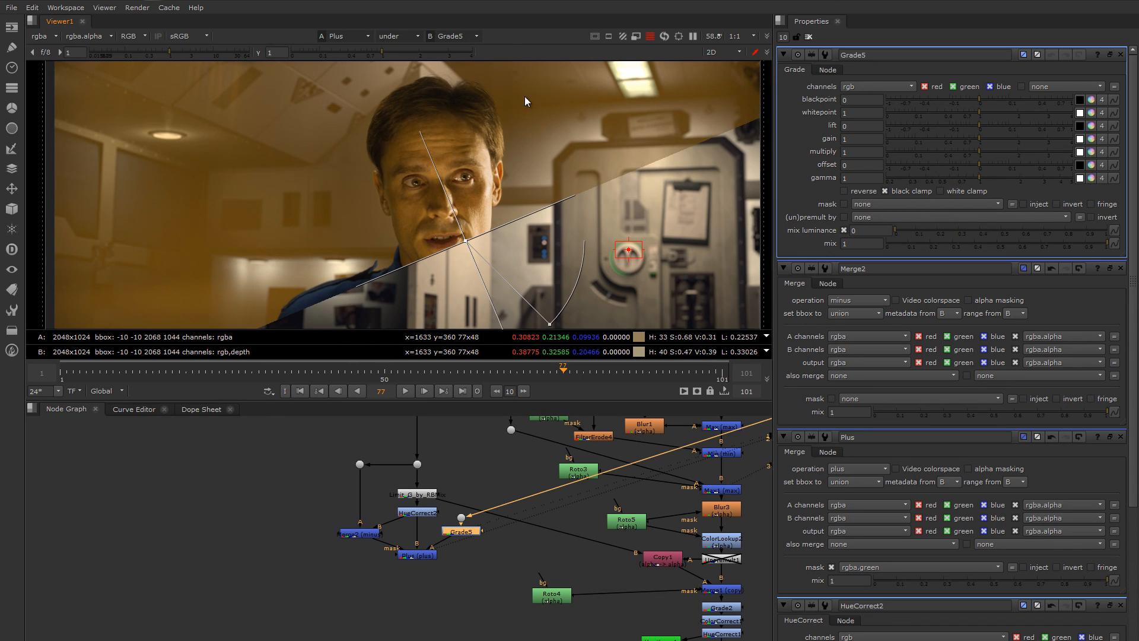
mouse_move(523, 230)
text(2.4)
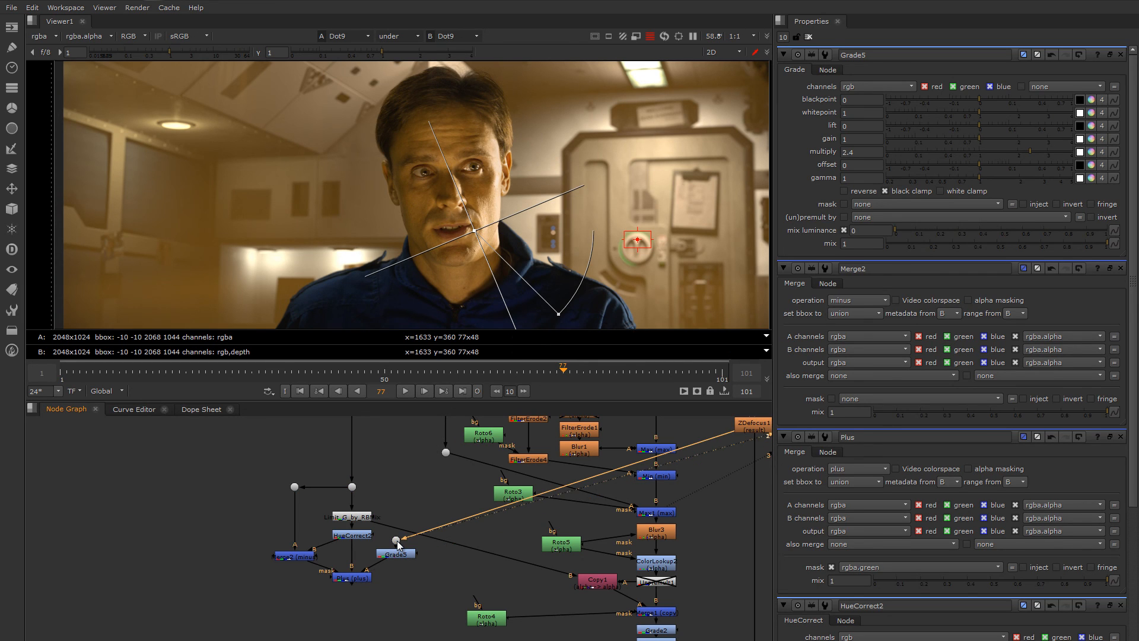
- View the Plus composite with the 2.4-multiply graded background wiped against the plate
click(352, 577)
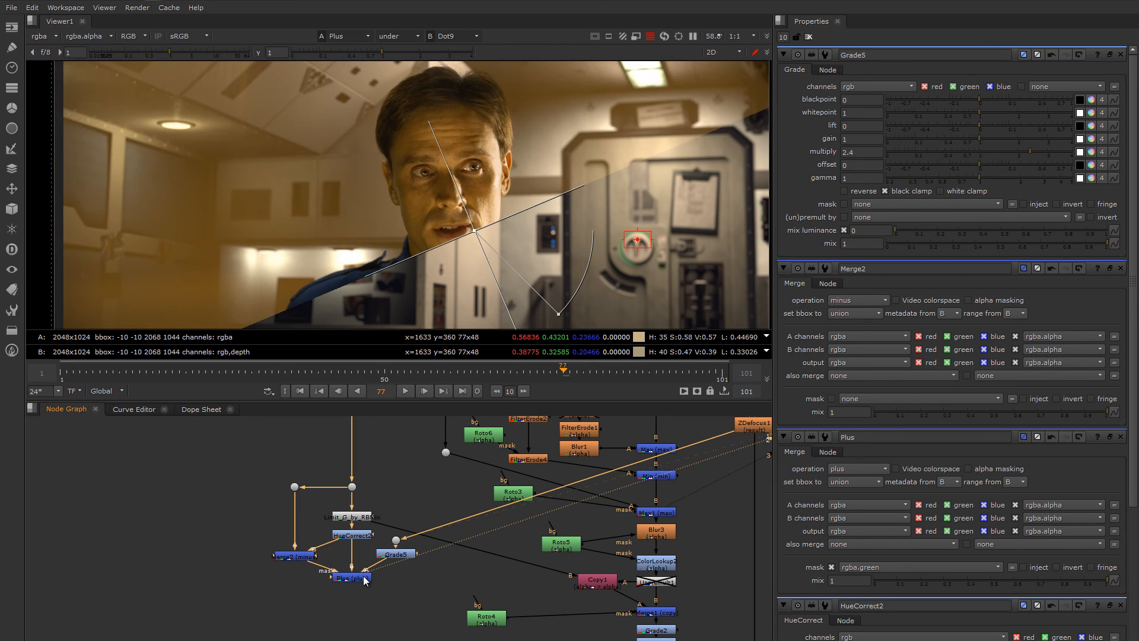